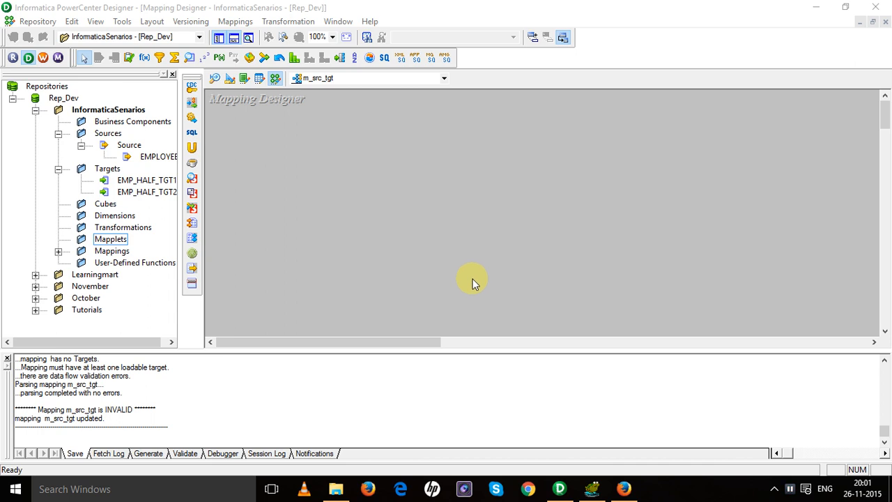
mouse_move(265, 94)
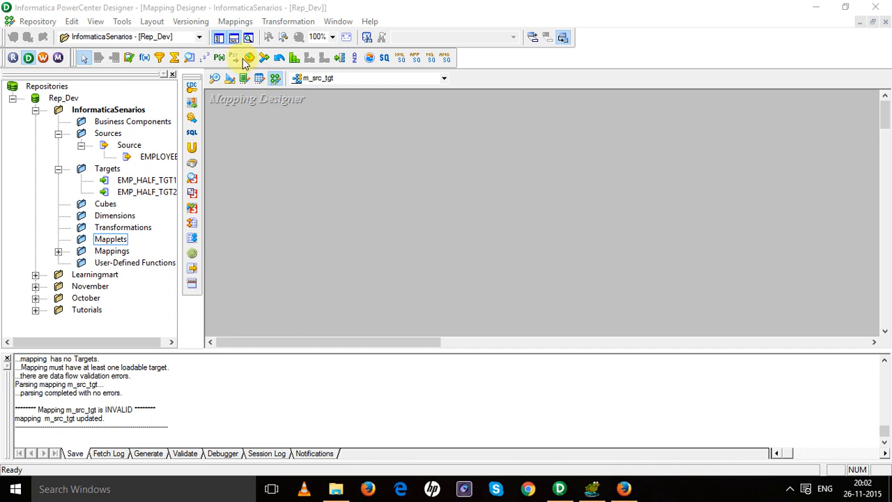
mouse_move(276, 201)
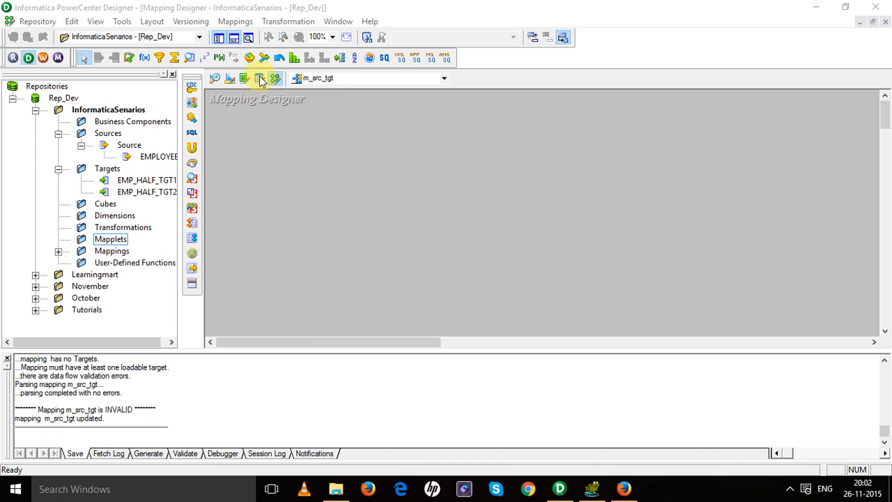
In Mapplet Designer, create a new mapplet named mplt_informatica_senario
click(259, 78)
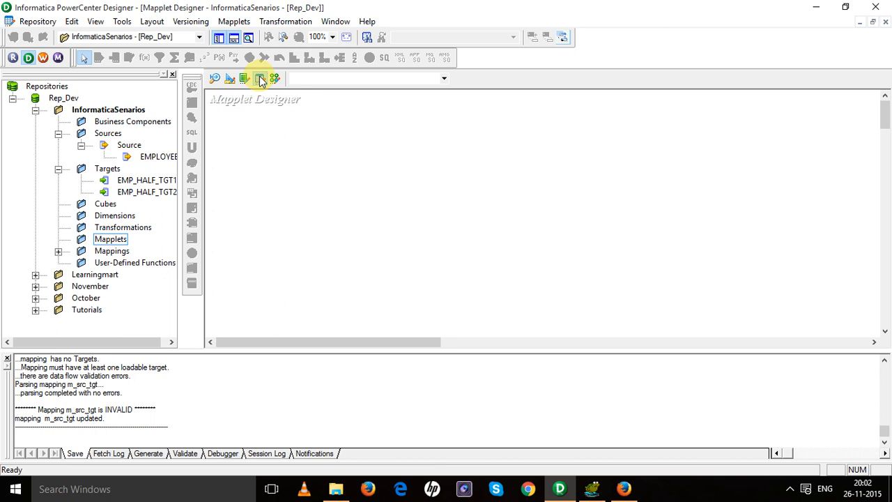
click(234, 21)
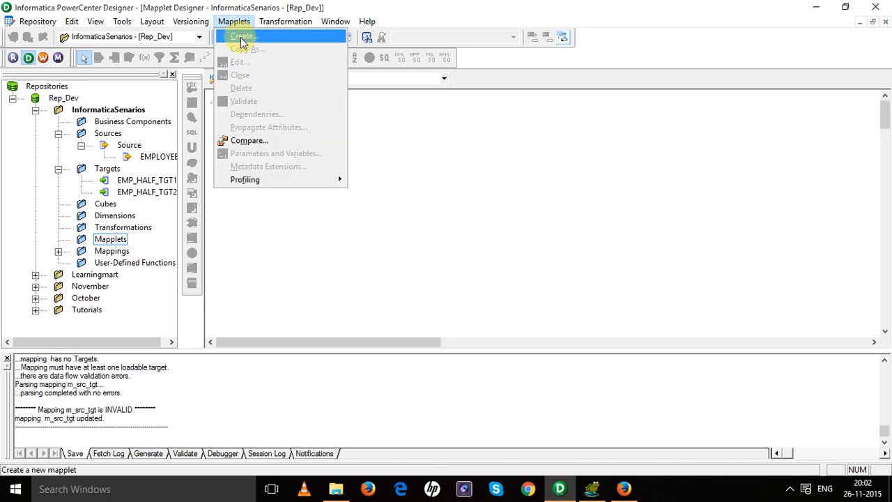
click(243, 35)
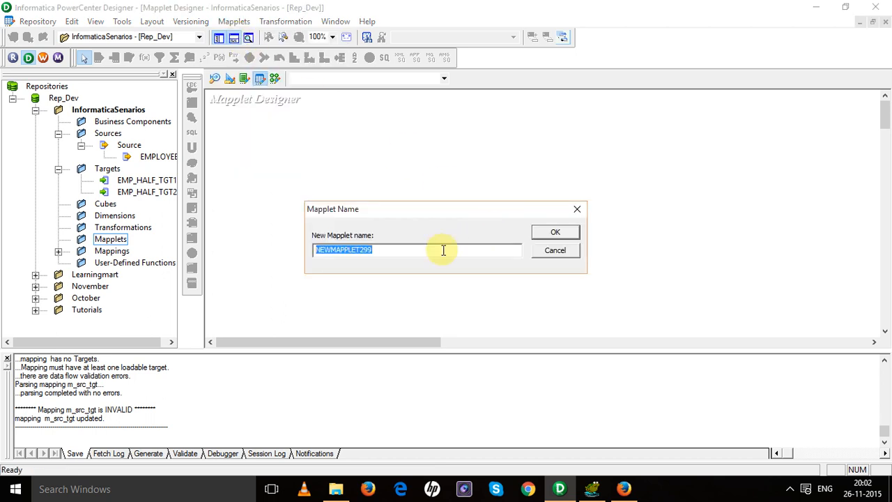
text(mp)
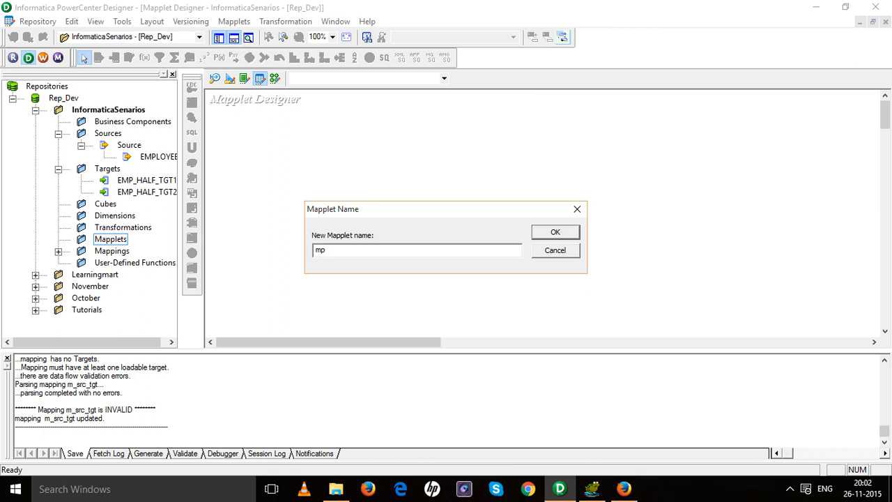
text(lt_)
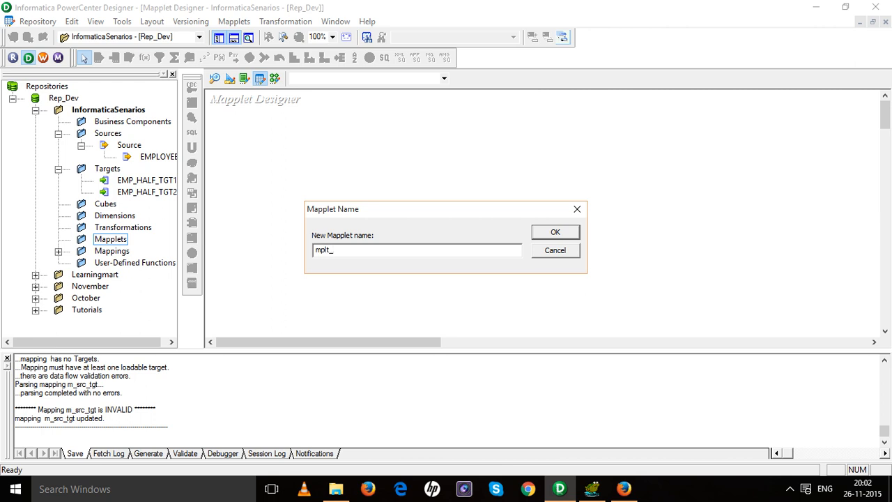
text(informatica)
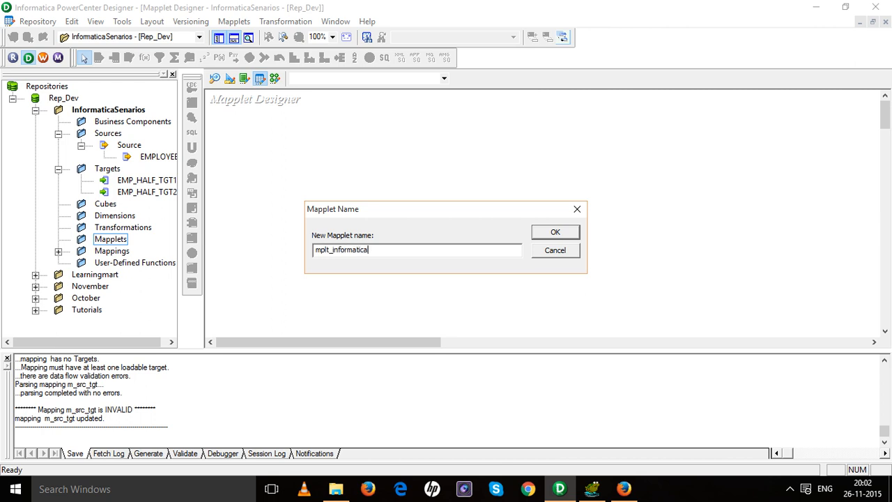
text(_)
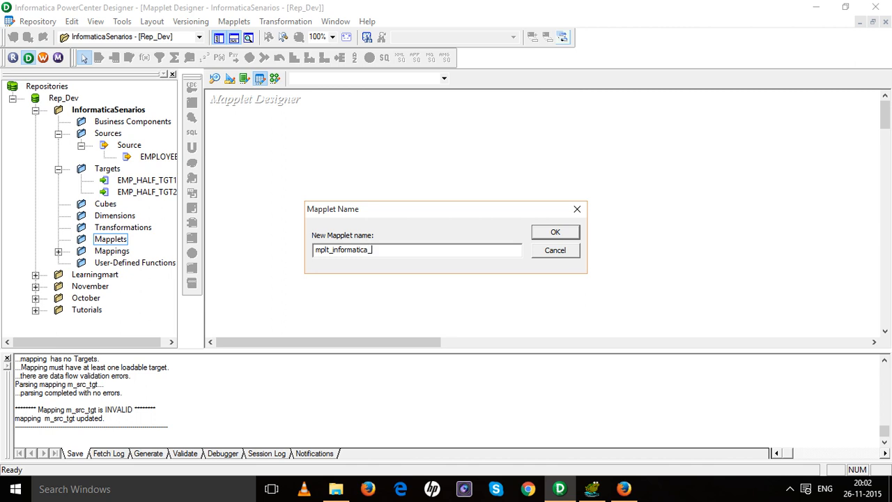
text(senario)
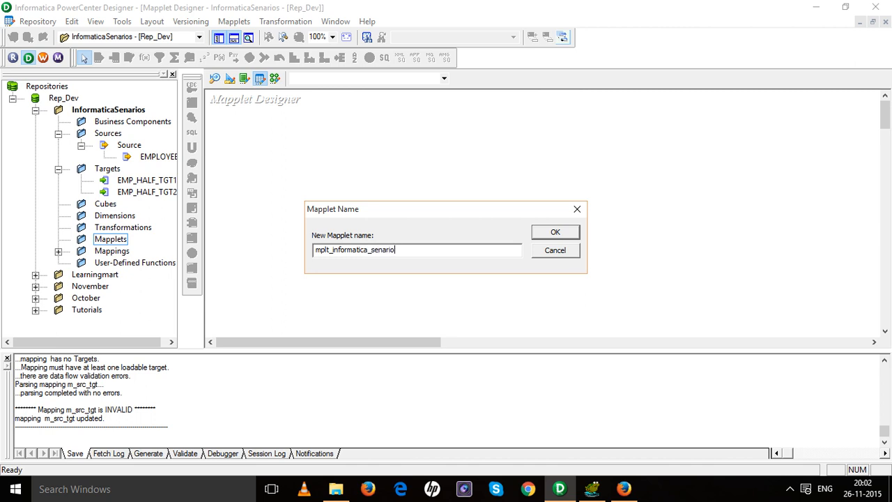
click(556, 232)
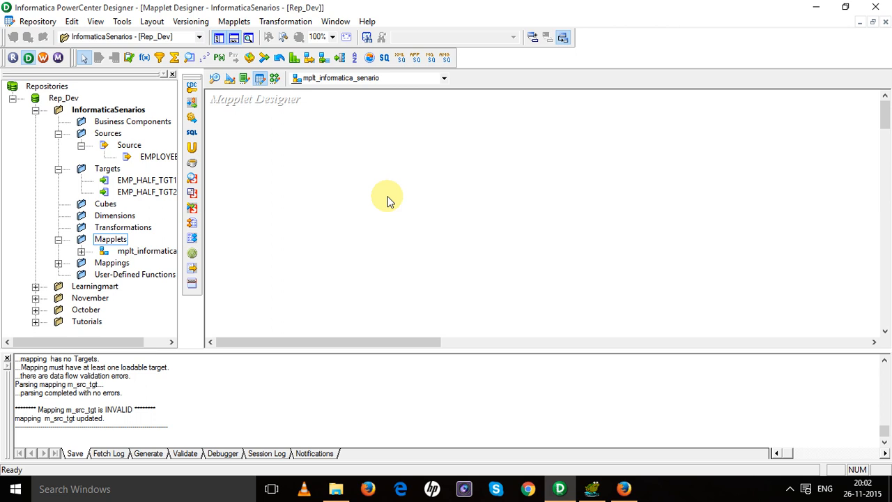
mouse_move(389, 199)
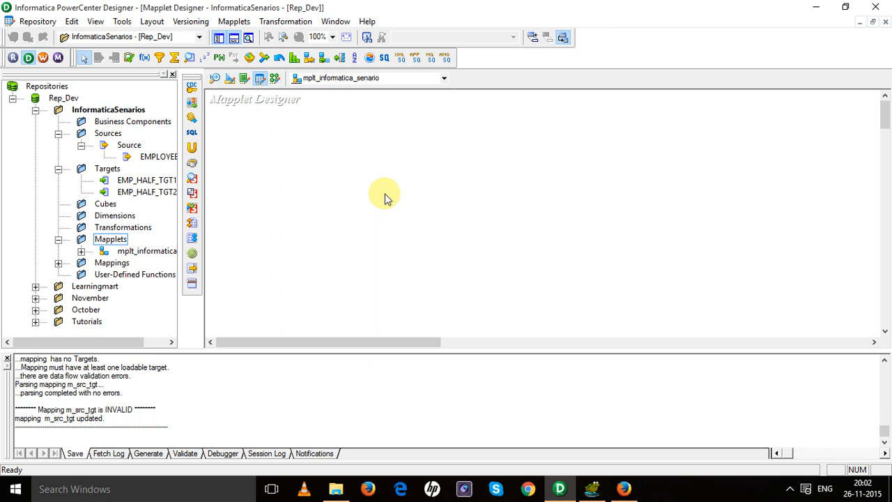
mouse_move(371, 193)
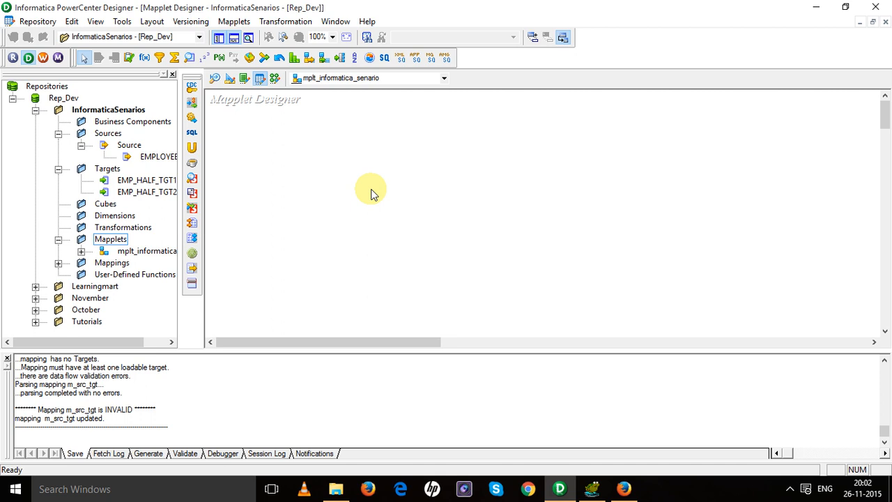
Create a Mapplet Input transformation named mplt_inpuut in the mapplet
click(285, 21)
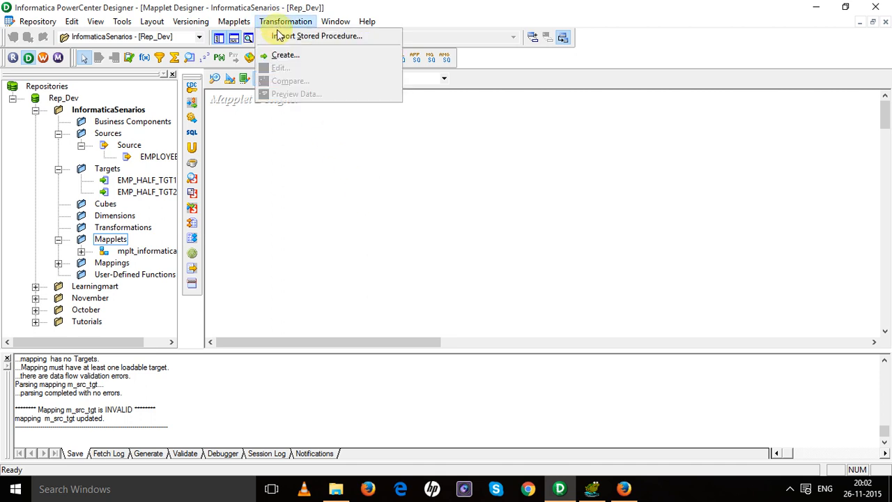
mouse_move(284, 55)
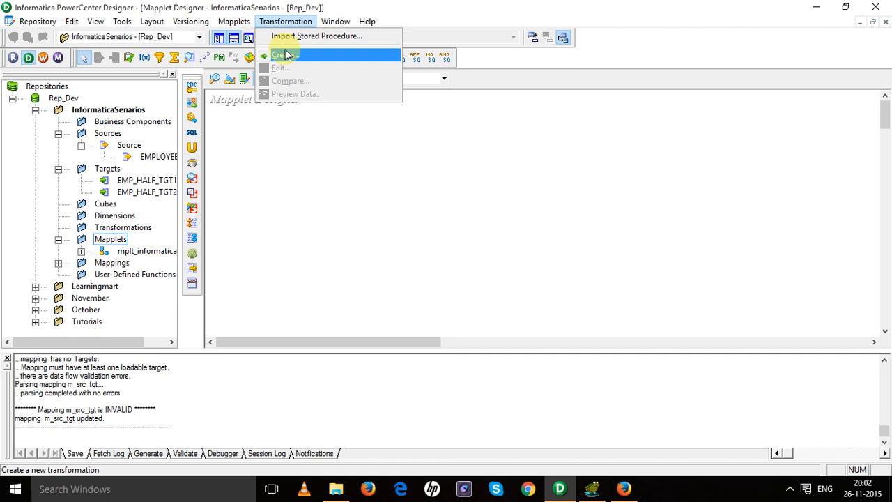
click(286, 55)
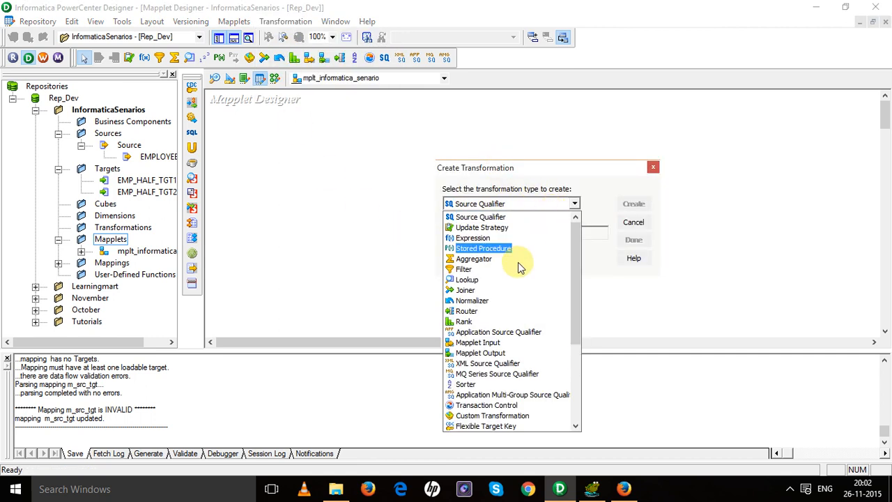
click(476, 342)
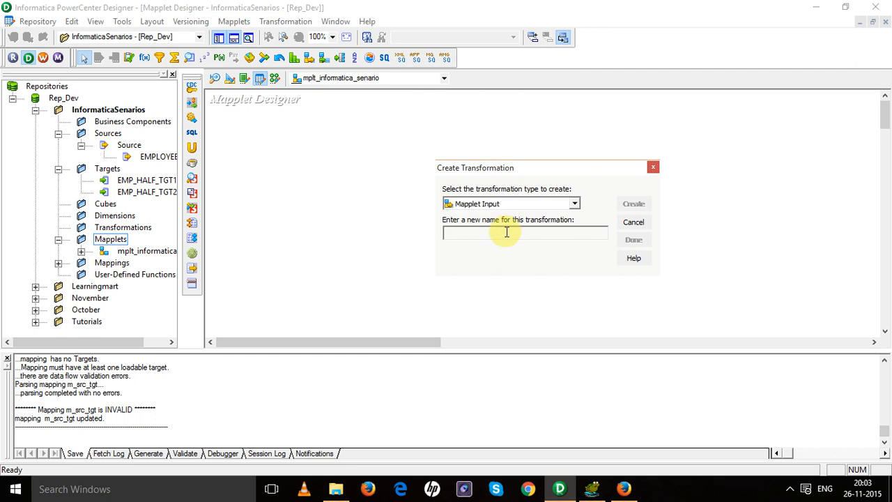
text(m_)
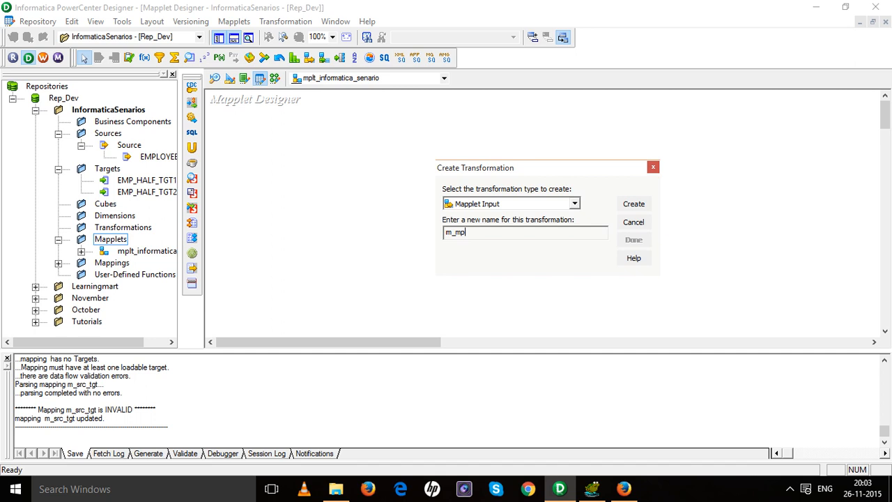
text(mplt)
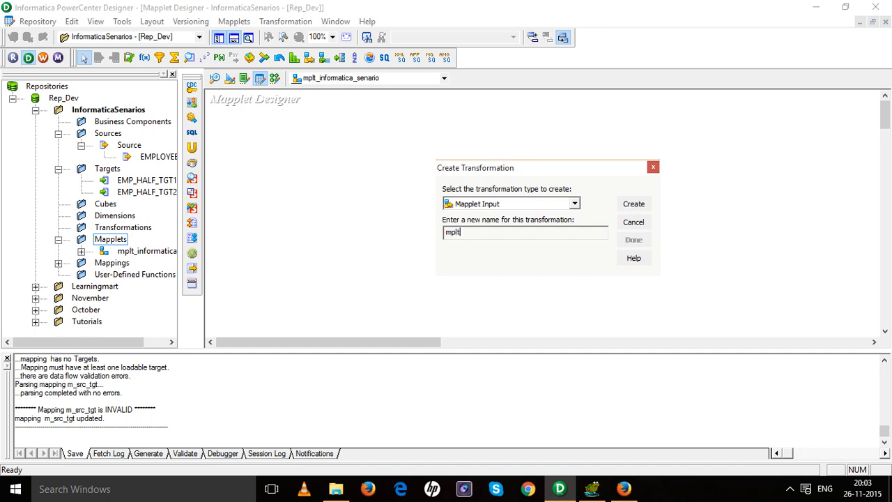
text(_inpuut)
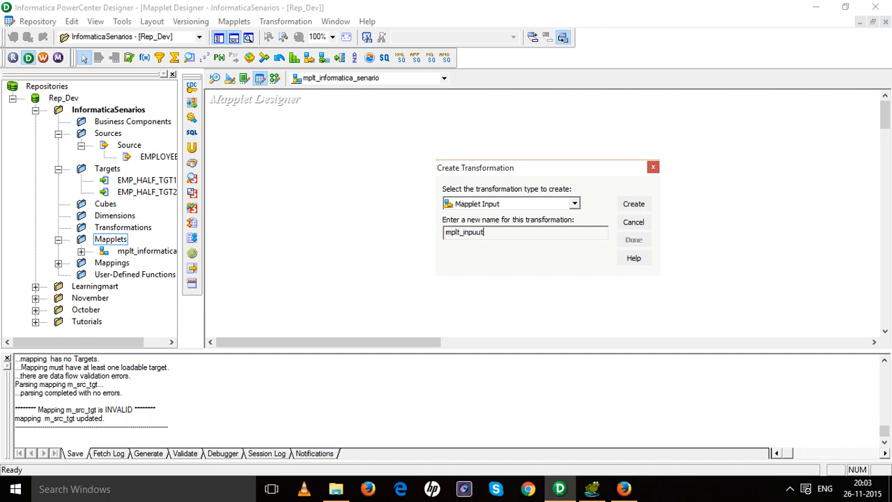
click(633, 203)
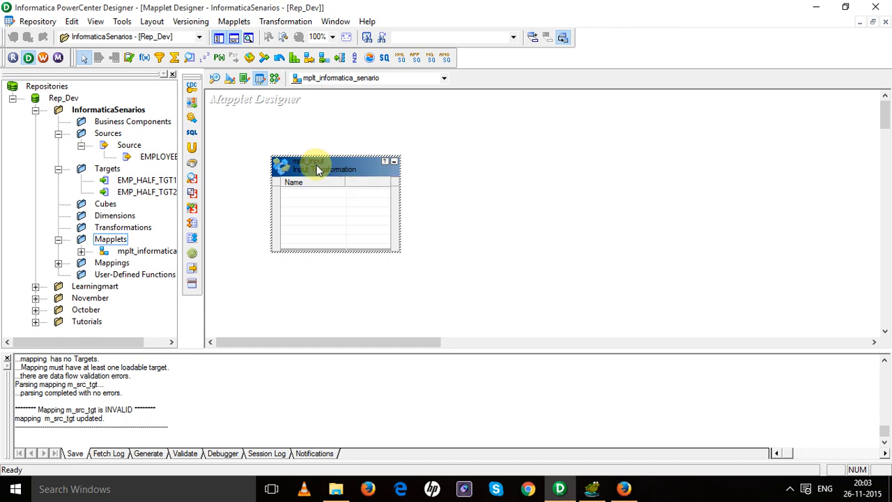
Add two ports, FIRST_NAME and LAST_NAME, to the mapplet input transformation
double_click(334, 169)
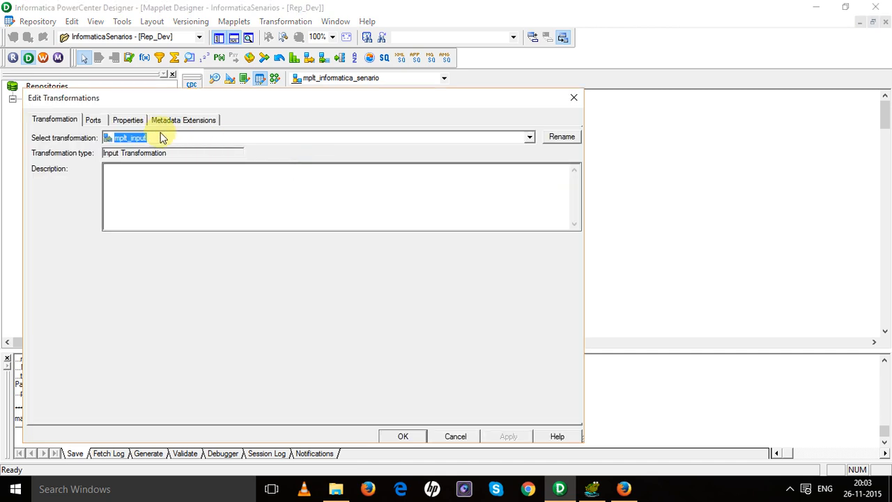
click(92, 119)
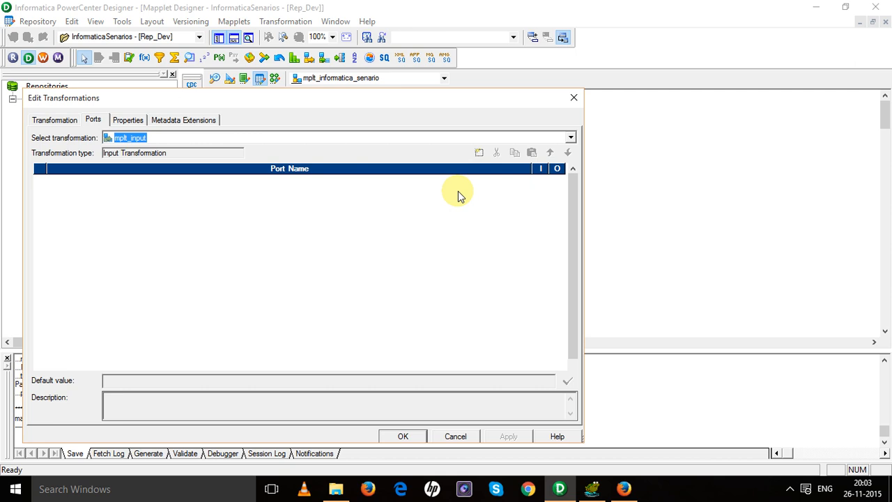
mouse_move(278, 203)
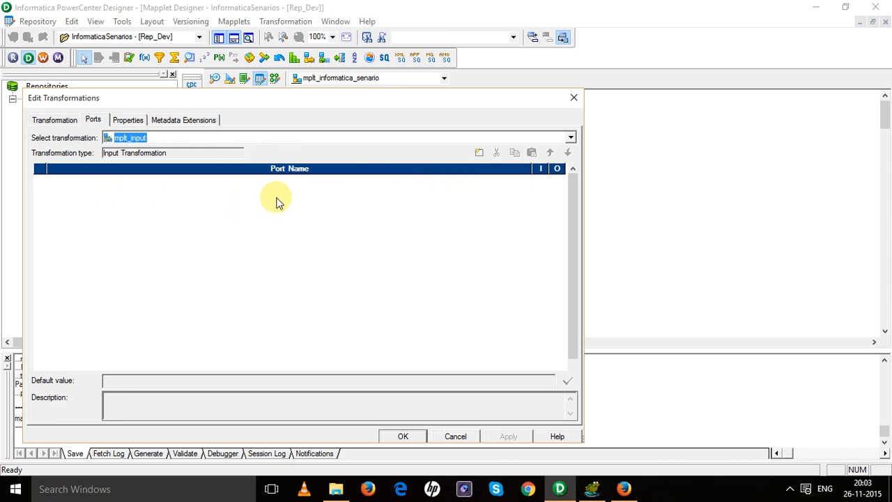
click(479, 152)
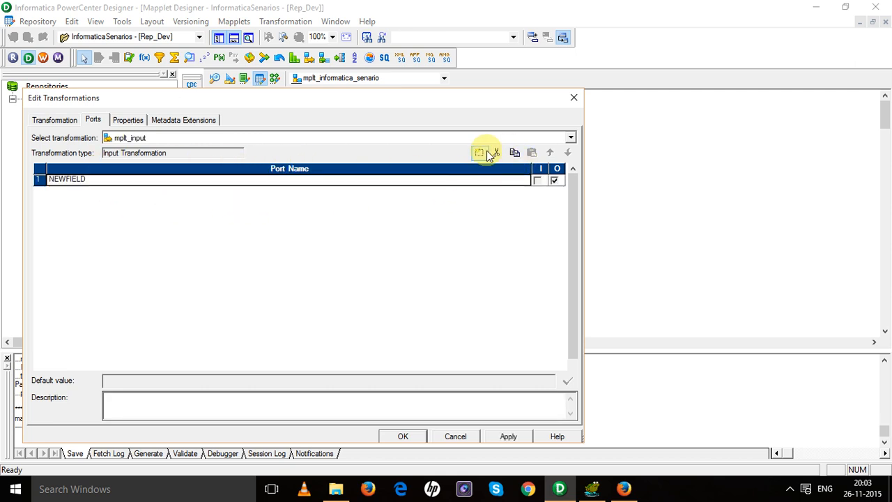
click(479, 152)
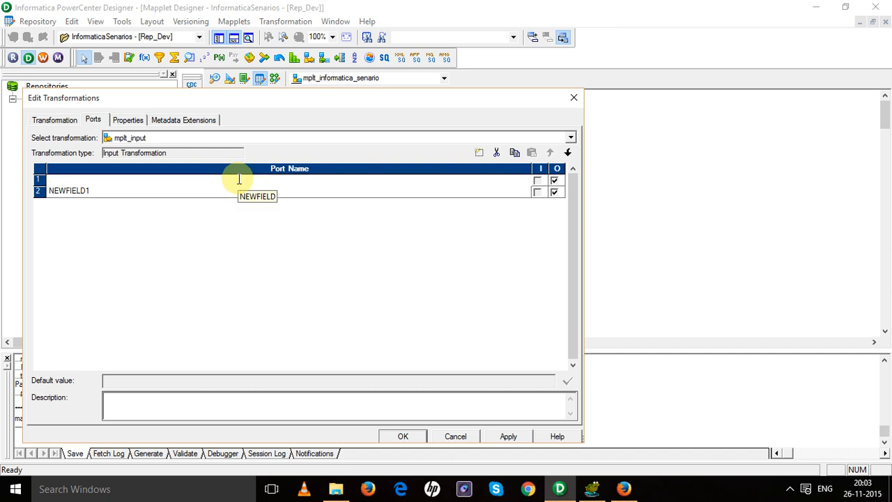
text(FIRST_)
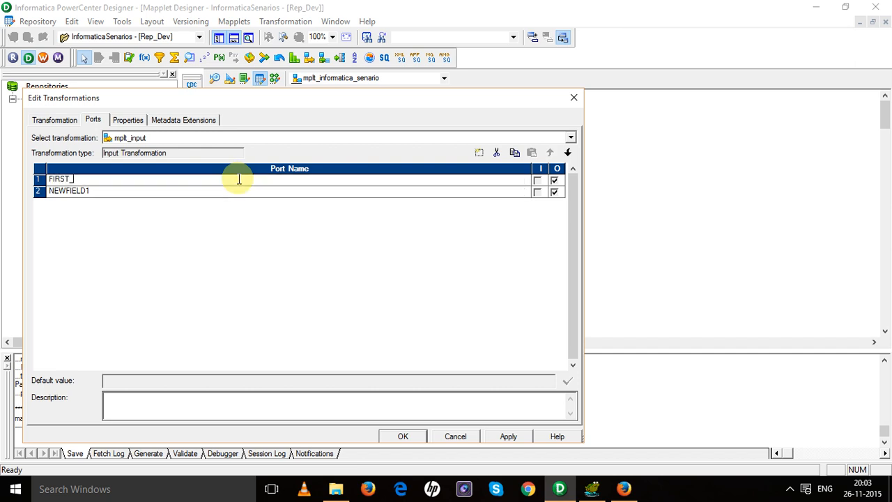
text(NAME)
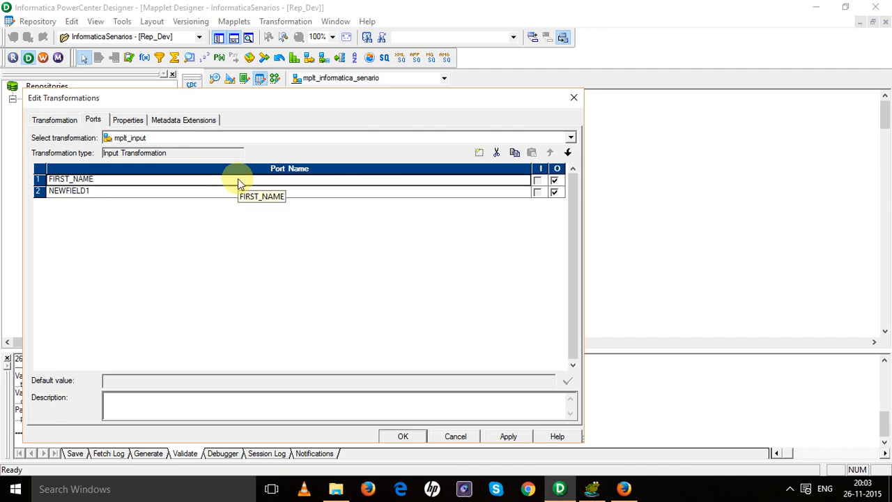
text(LAST_NAME)
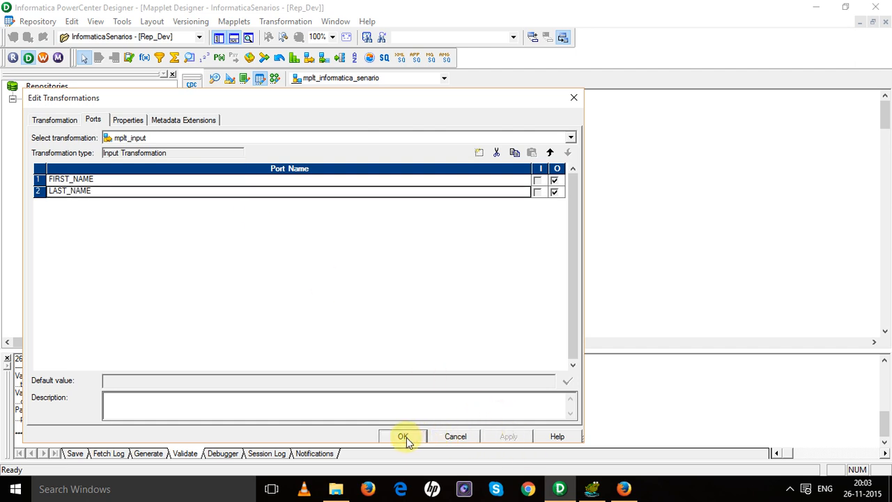
click(403, 437)
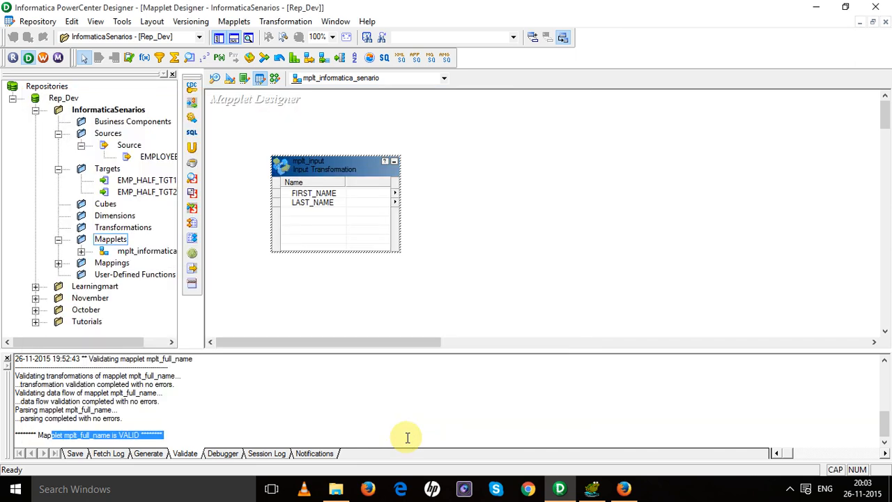
mouse_move(414, 139)
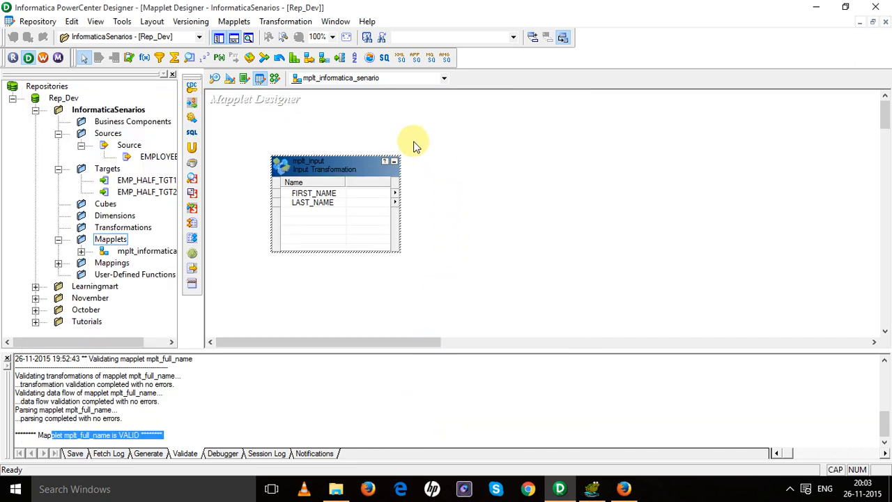
mouse_move(314, 115)
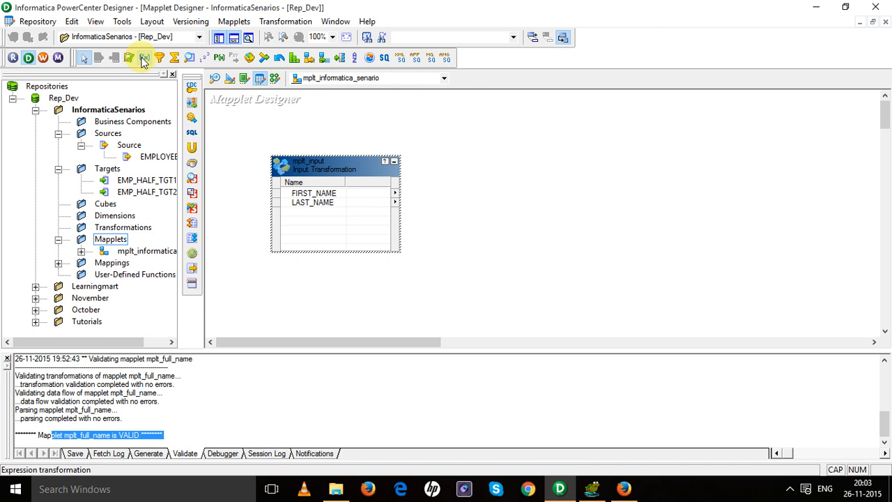
Place an Expression transformation and link FIRST_NAME and LAST_NAME into it
drag(473, 145, 565, 300)
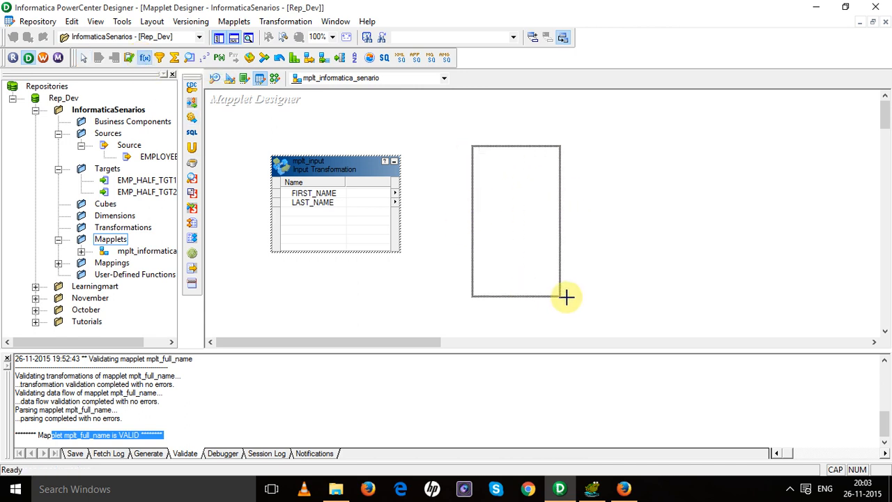
right_click(314, 193)
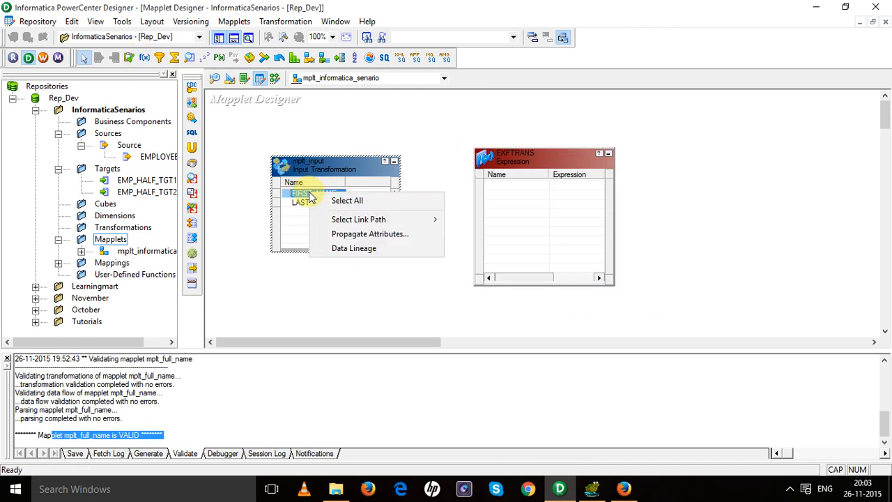
click(347, 200)
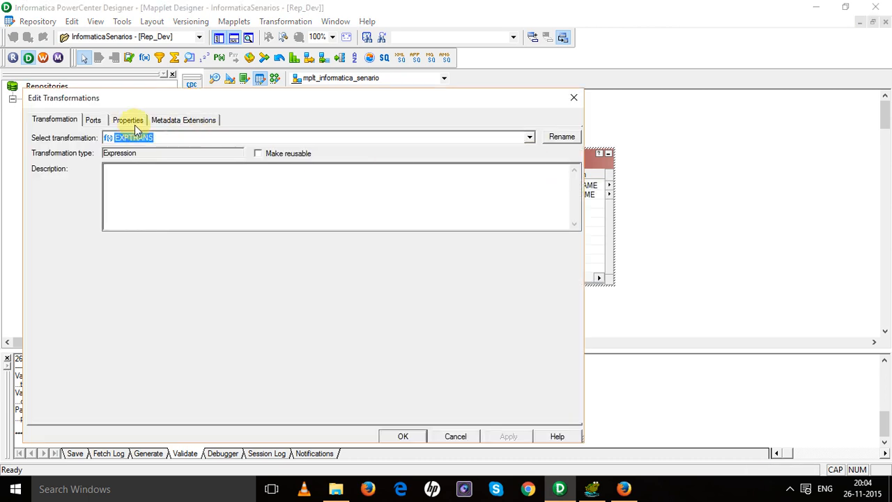
Add an o_FULL_NAME port with precision 40 to EXPTRANS
click(93, 119)
text(o)
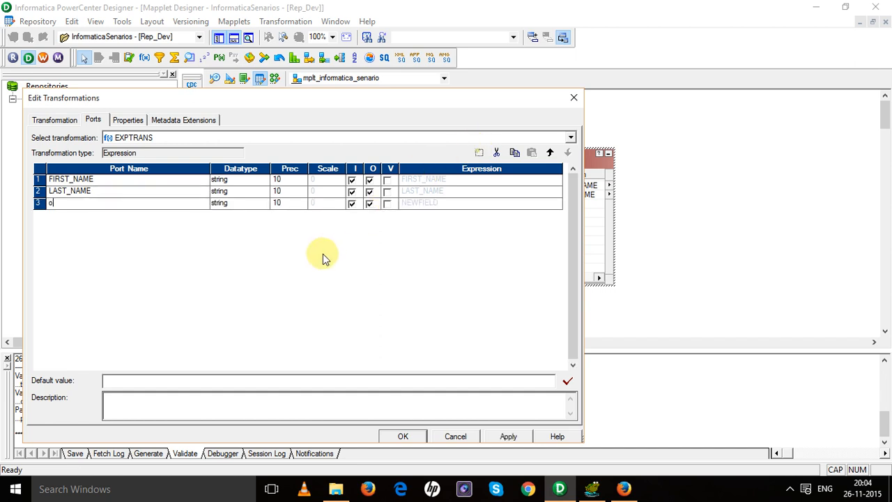
text(_)
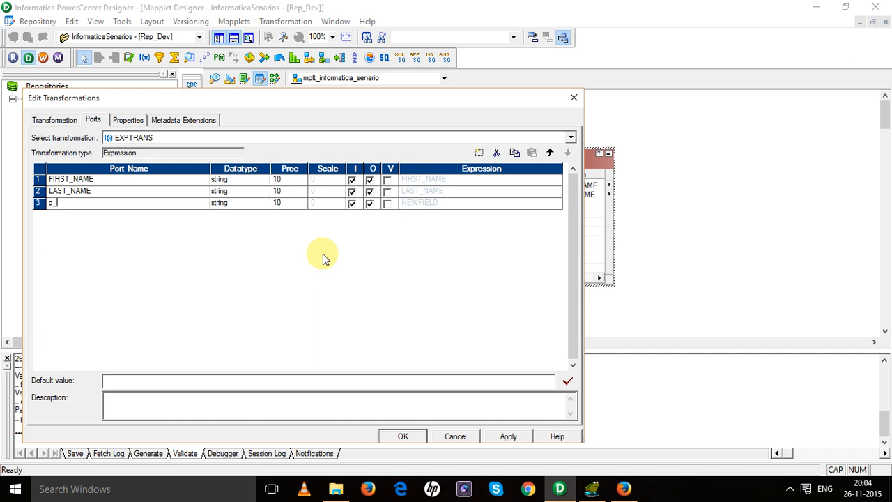
text(FULL_NAME)
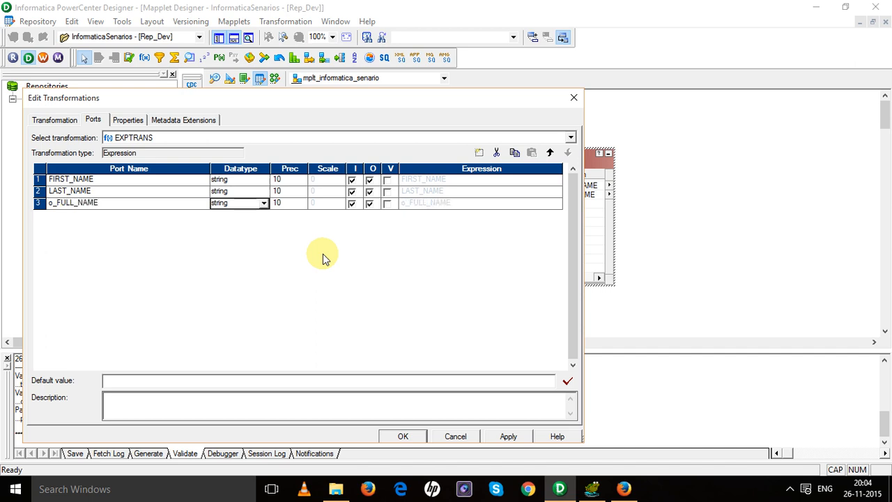
click(285, 203)
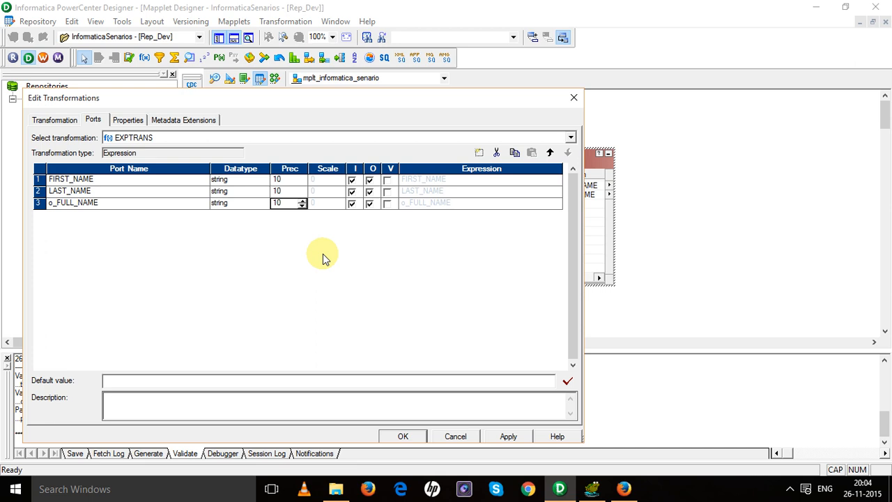
text(40)
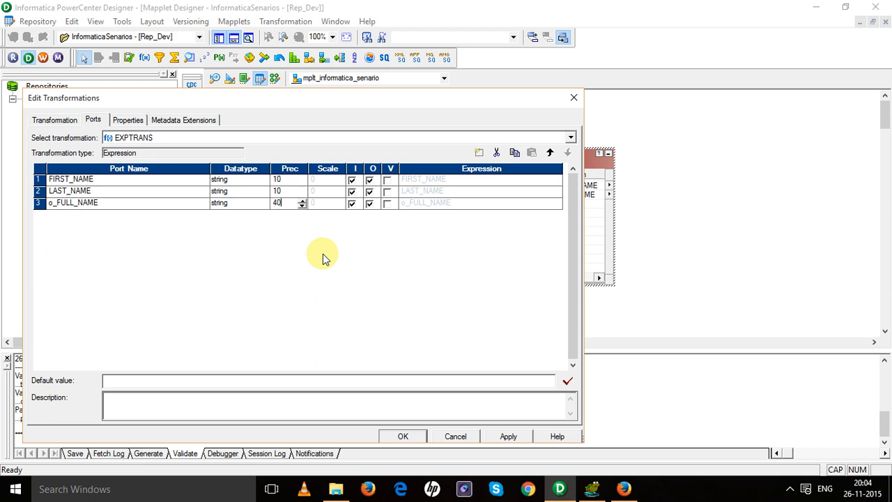
mouse_move(493, 406)
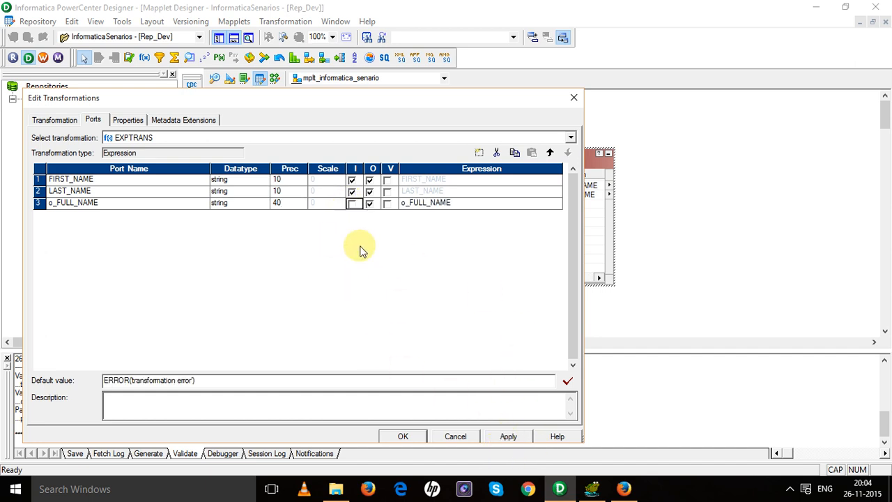
mouse_move(563, 207)
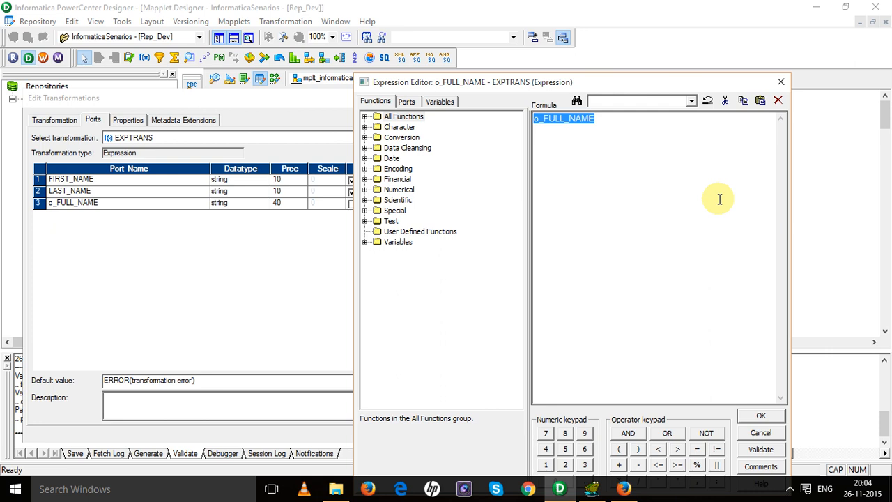
Enter FIRST_NAME || ' ' || LAST_NAME as o_FULL_NAME's expression and validate it
text(FIRSTT)
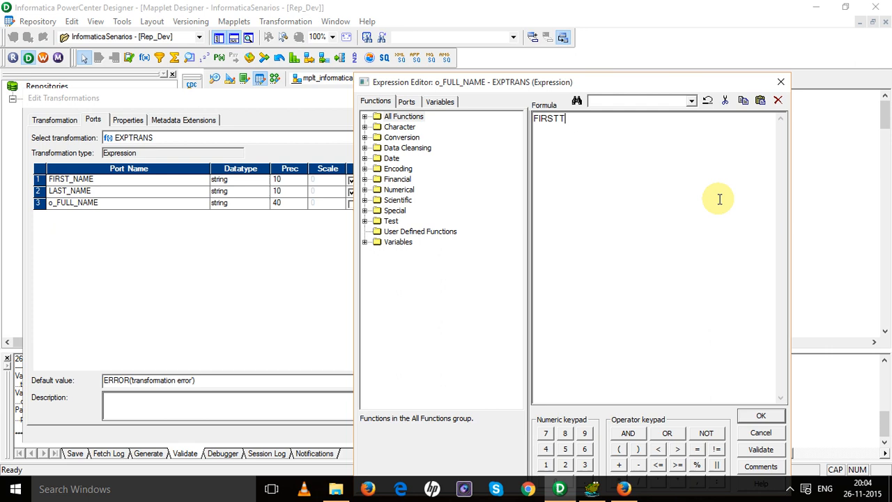
key(BackSpace)
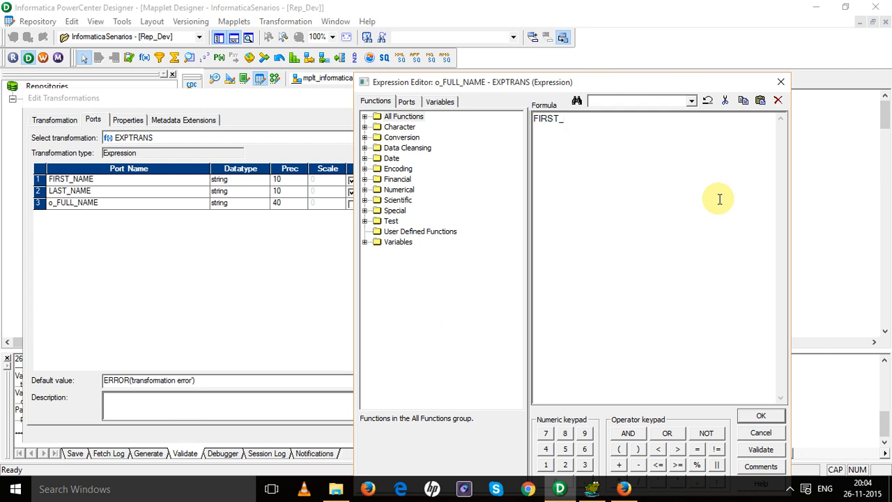
text(NAME ||)
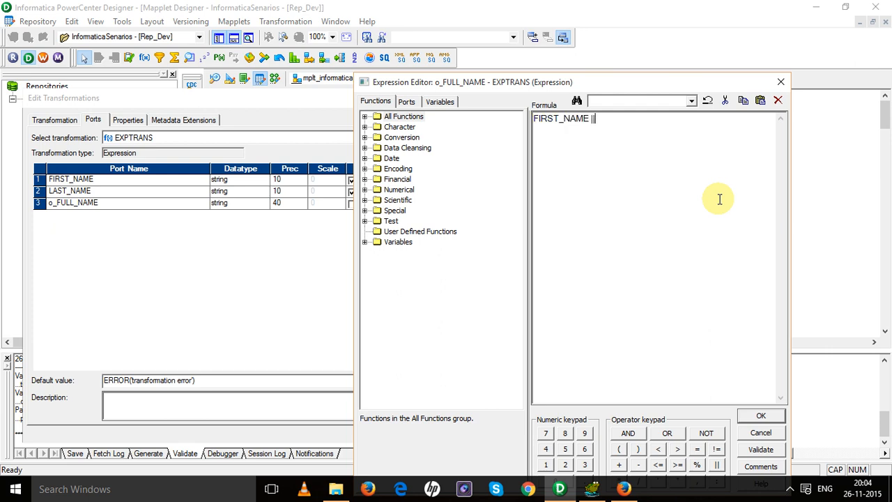
text(' ')
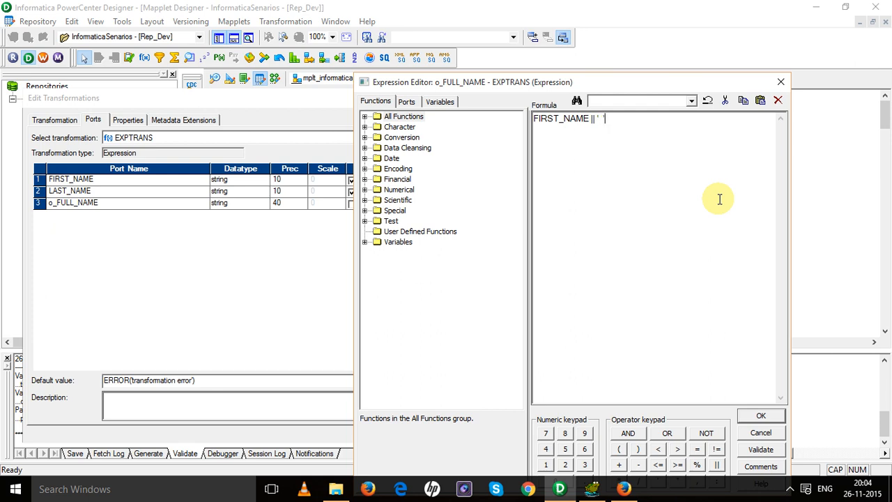
text(||LAST)
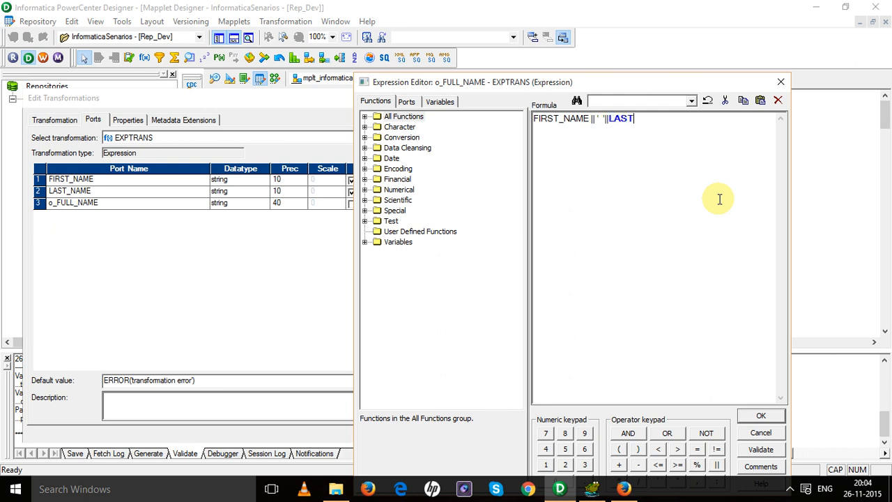
text(_NAME)
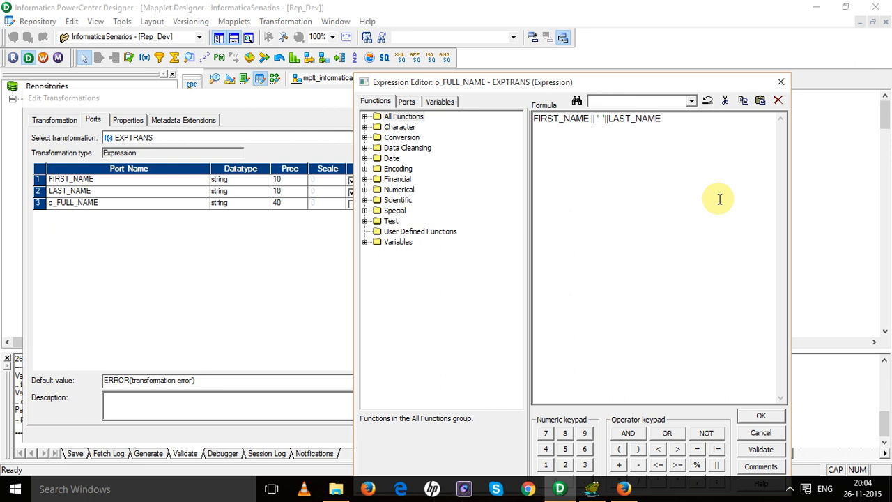
click(761, 449)
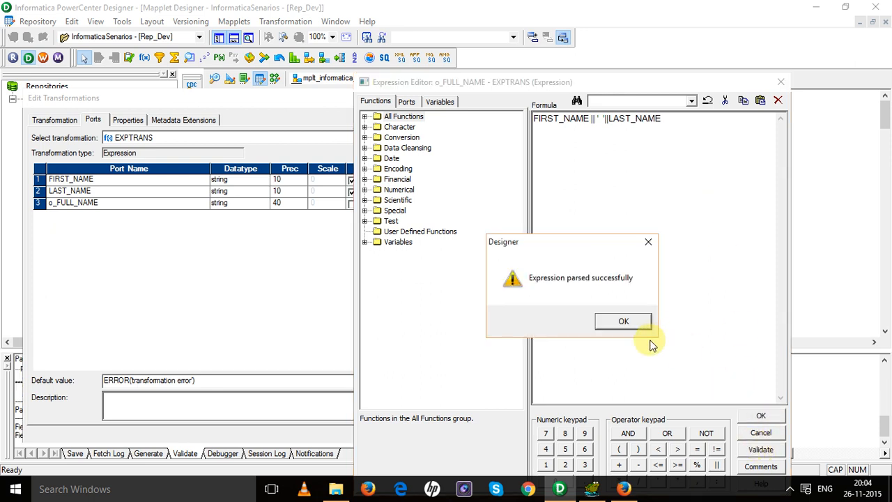
click(623, 320)
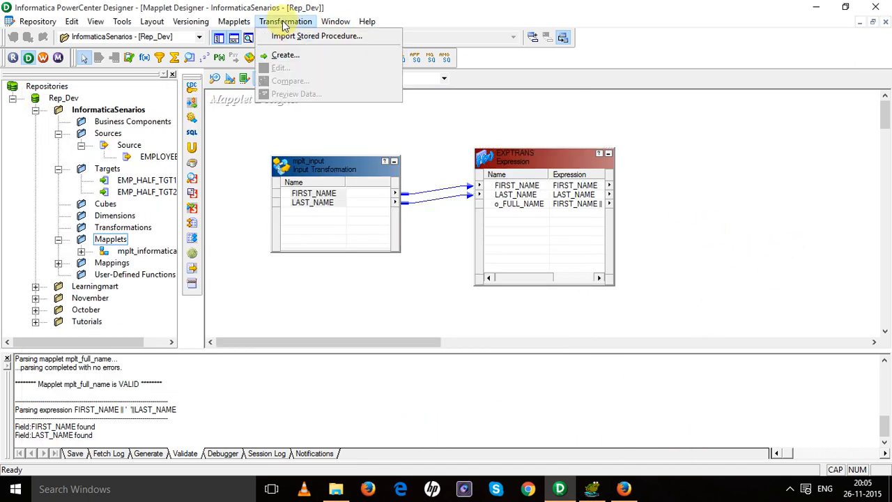
Create a Mapplet Output transformation named mplt_output and review its ports
click(285, 55)
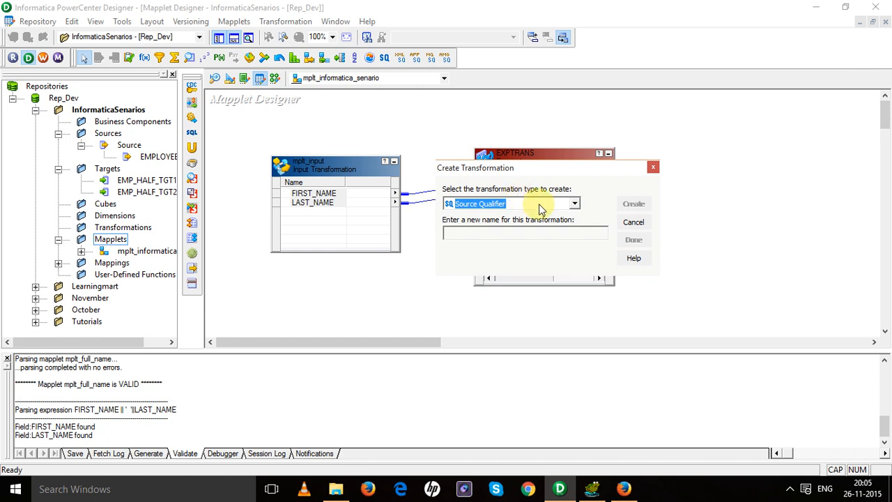
click(573, 204)
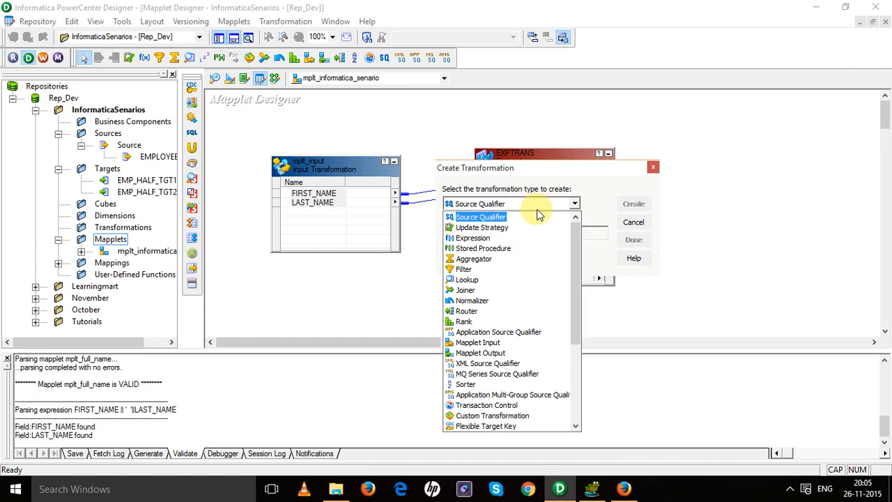
click(479, 352)
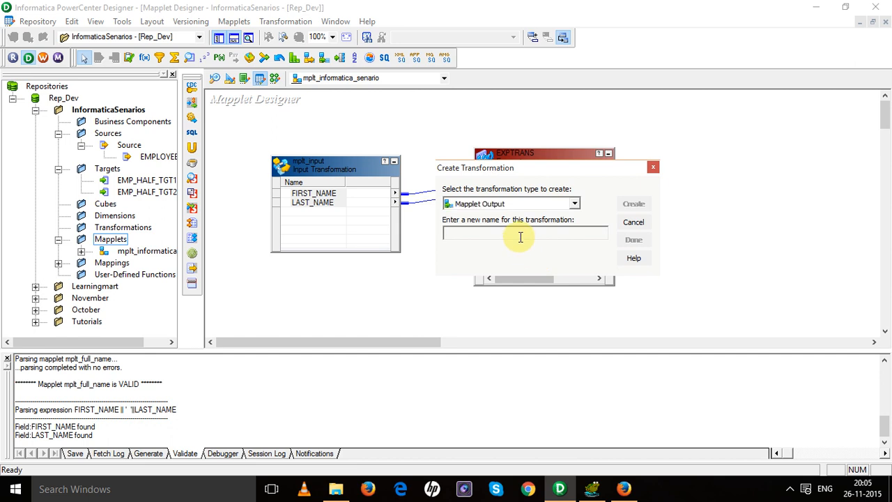
text(mplt)
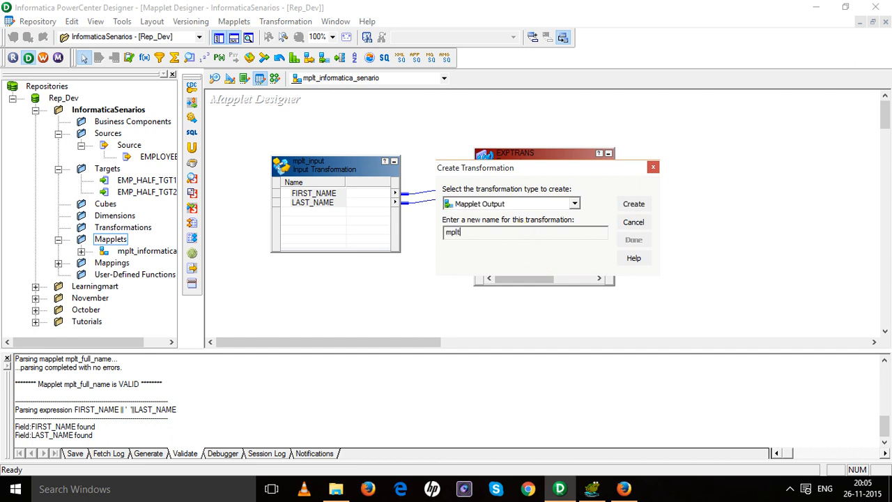
text(_output)
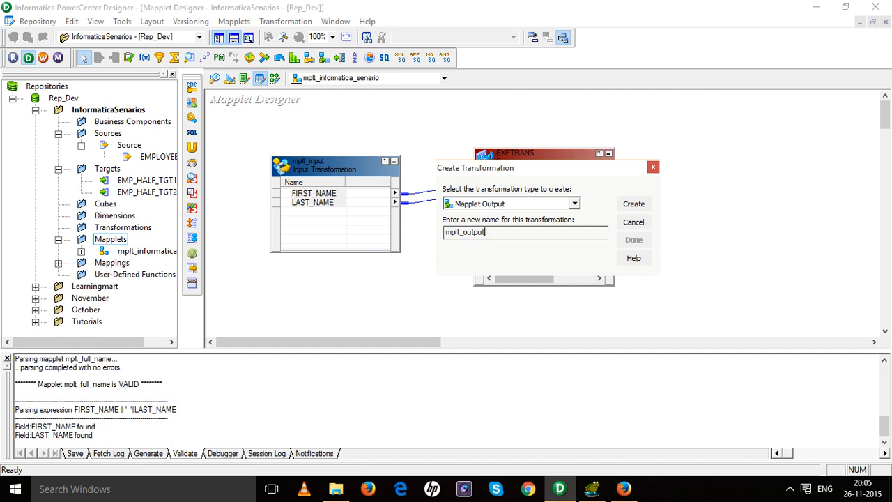
click(633, 204)
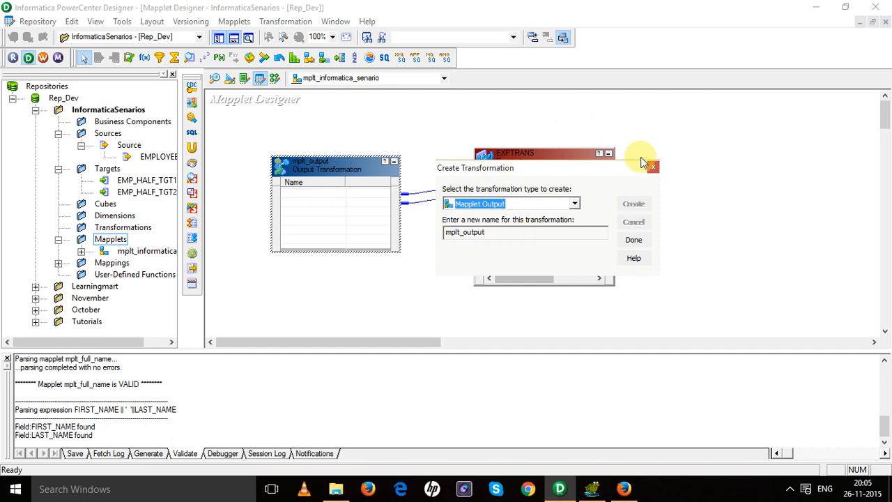
click(633, 240)
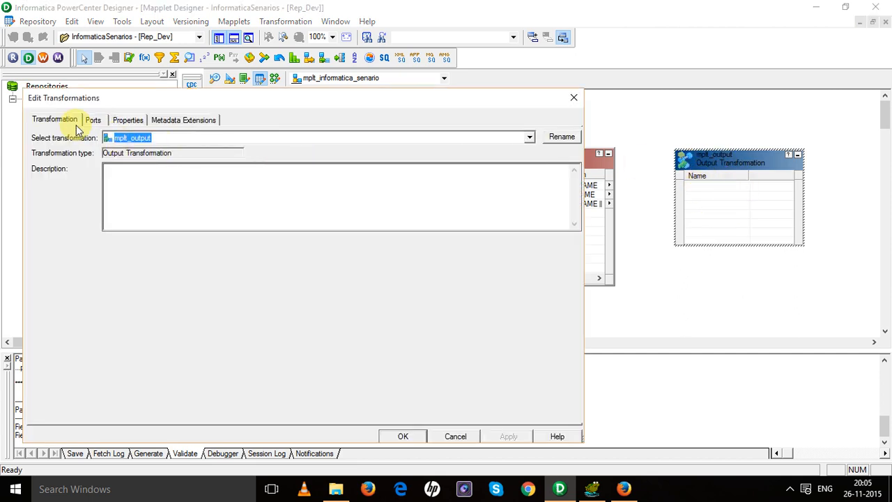
click(93, 120)
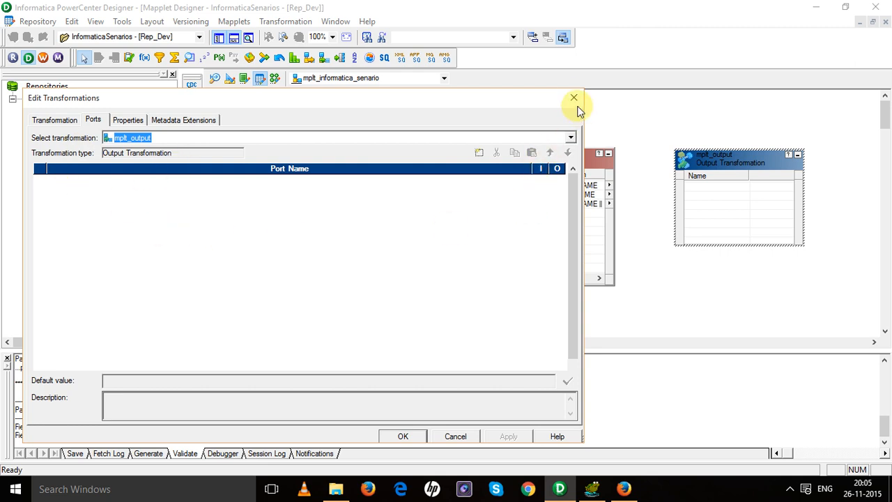
click(574, 97)
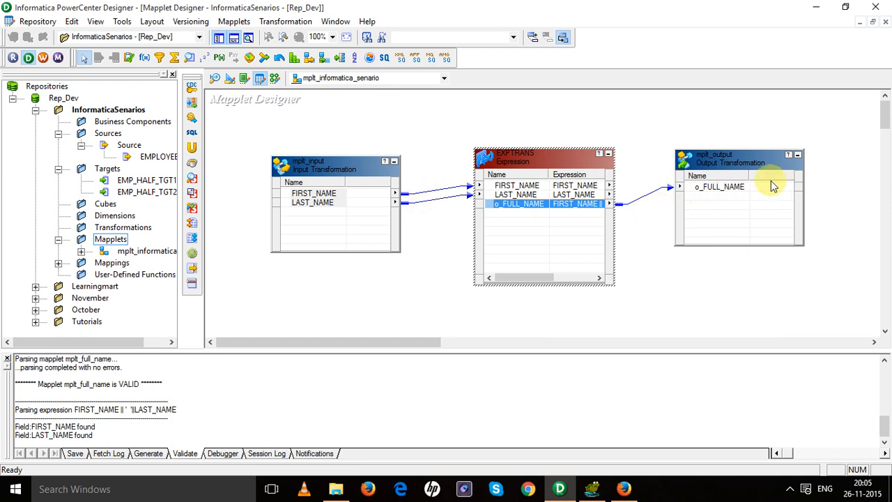
mouse_move(602, 258)
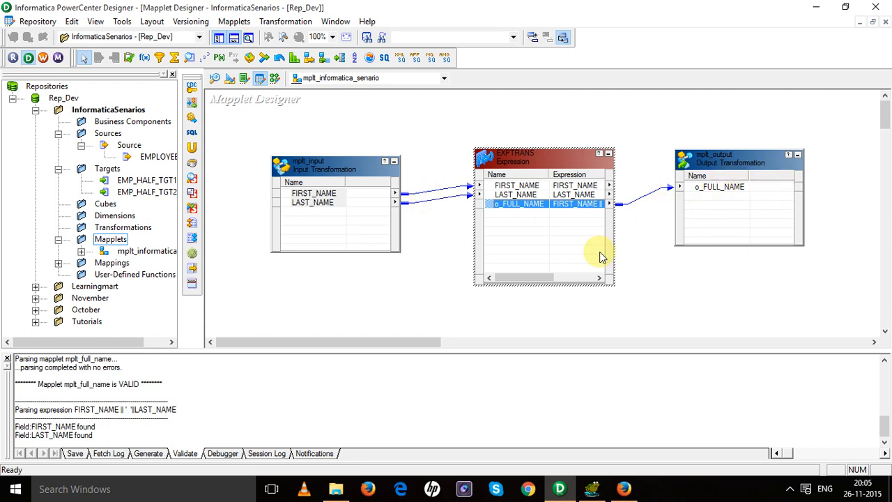
mouse_move(401, 122)
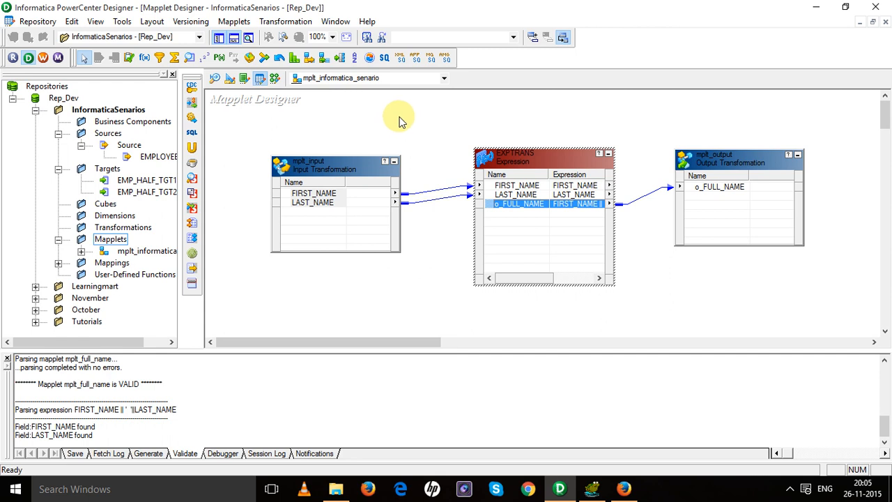
mouse_move(271, 162)
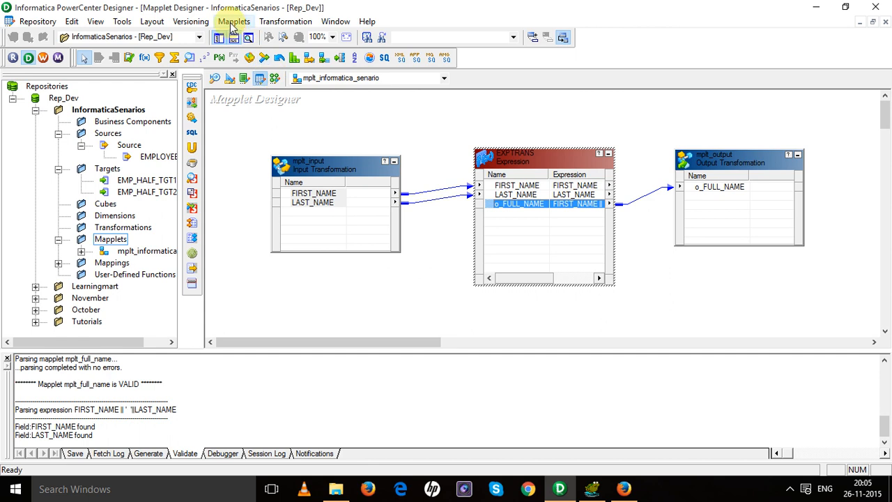
Validate mplt_informatica_senario from the Mapplets menu
click(233, 21)
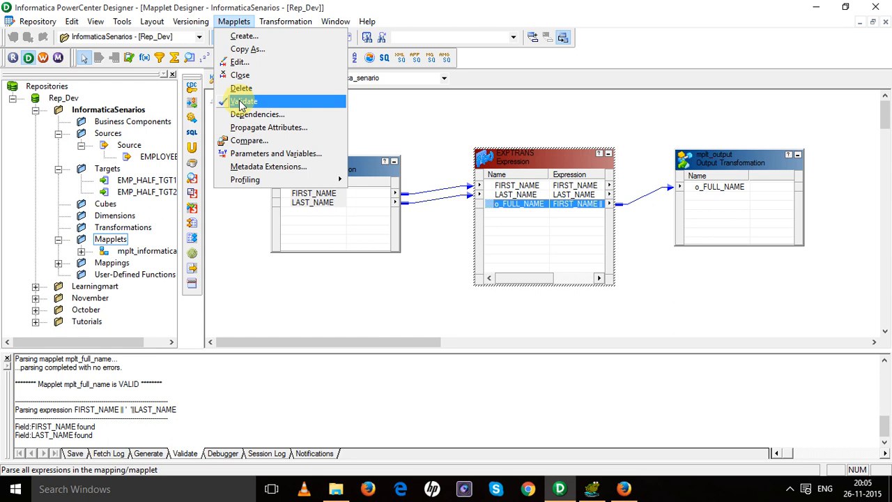
click(245, 101)
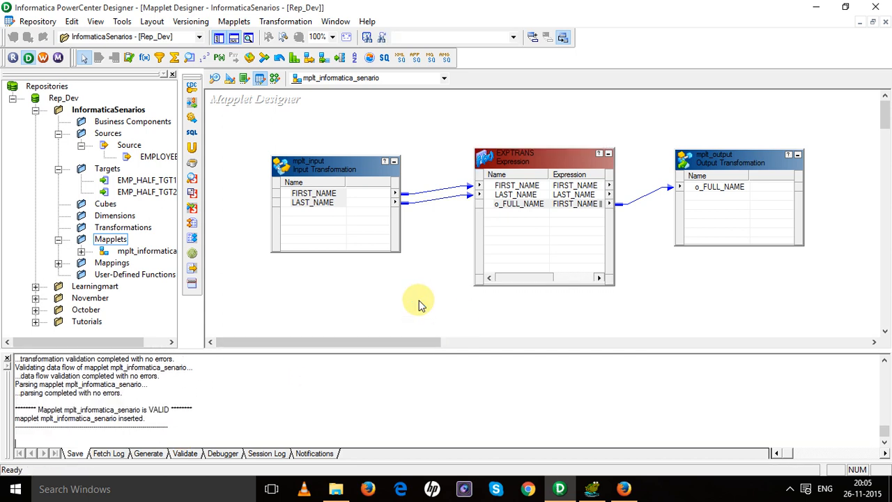
mouse_move(429, 124)
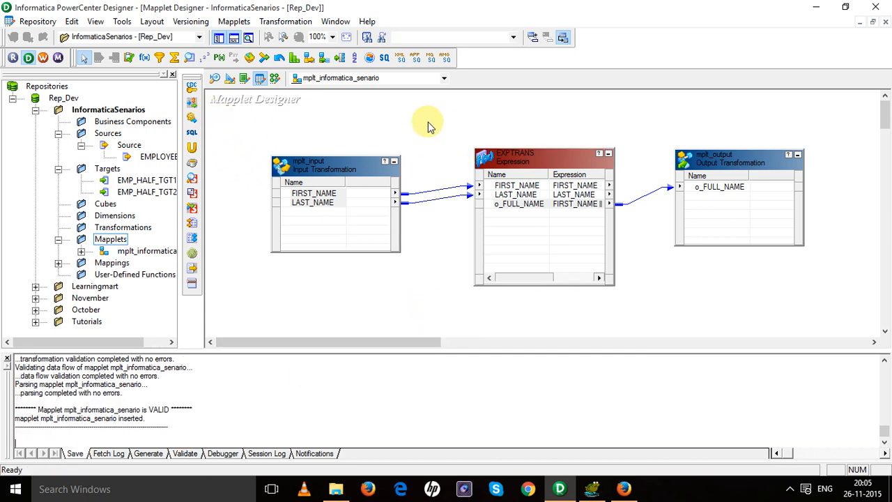
mouse_move(711, 128)
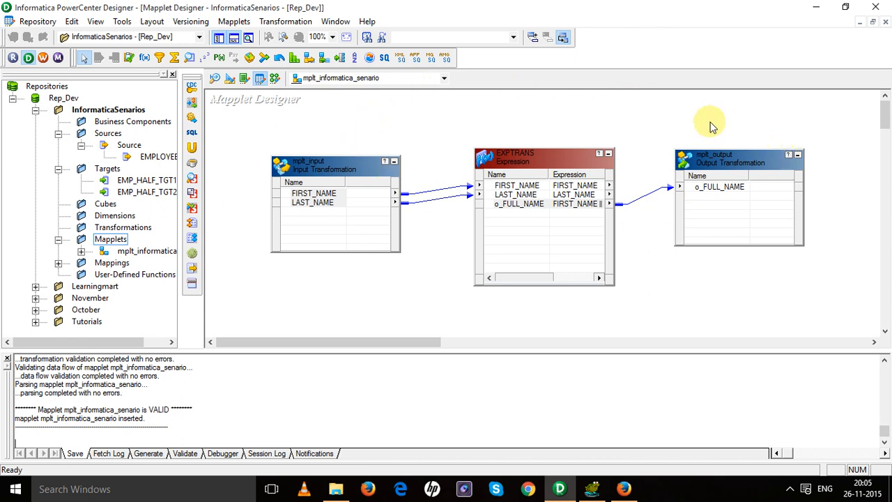
mouse_move(348, 103)
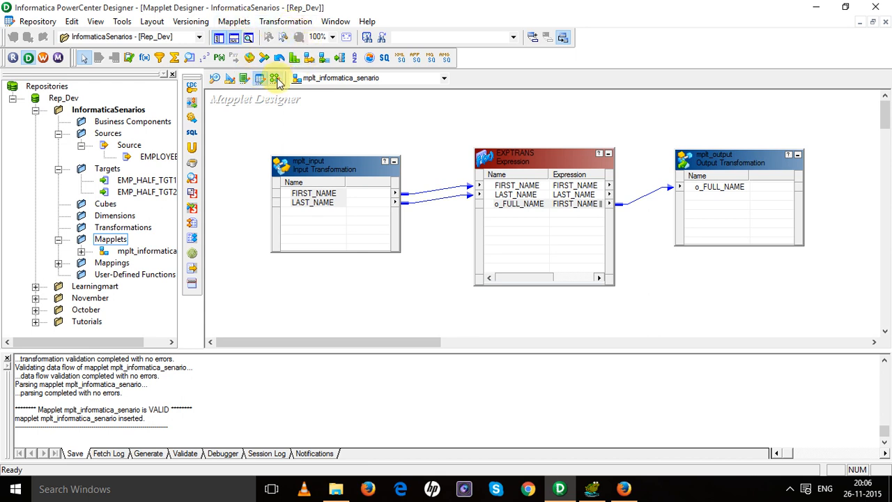
In Mapping Designer, create a new mapping named m_info
click(235, 21)
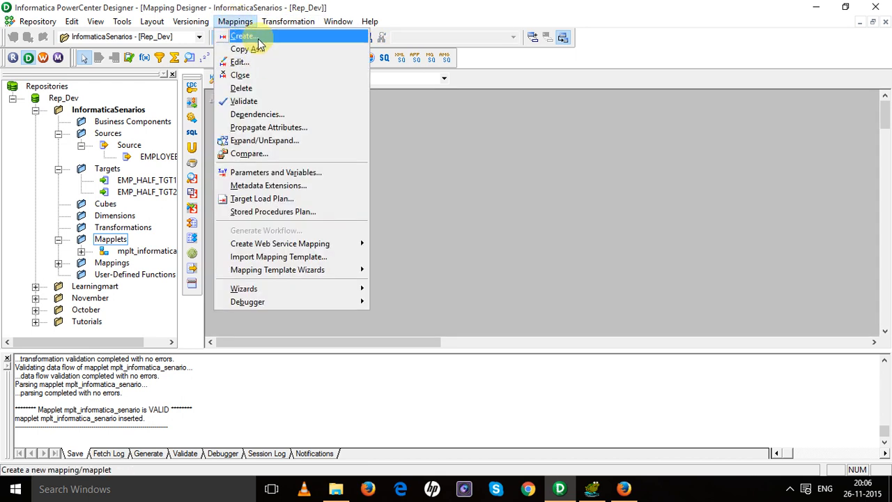
click(242, 35)
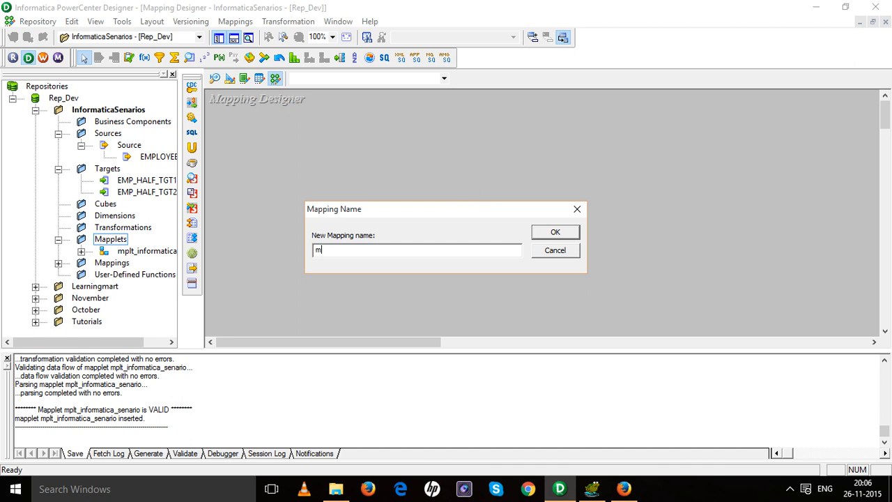
text(_informat)
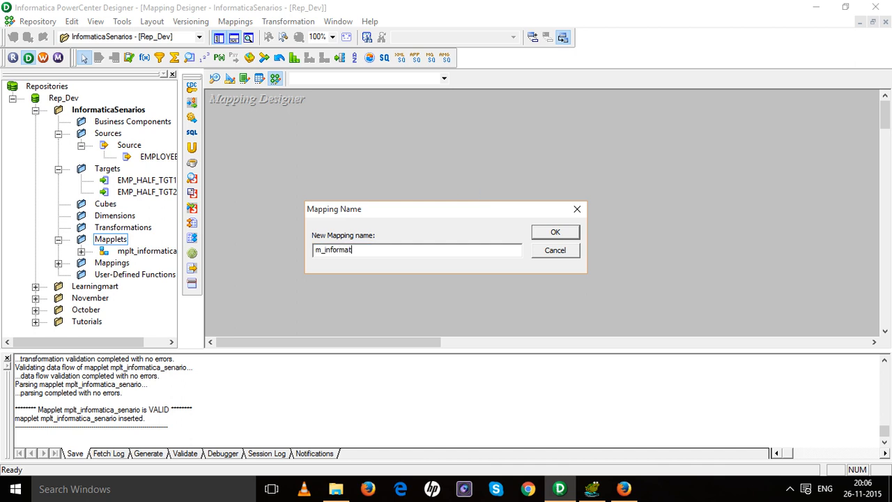
click(556, 231)
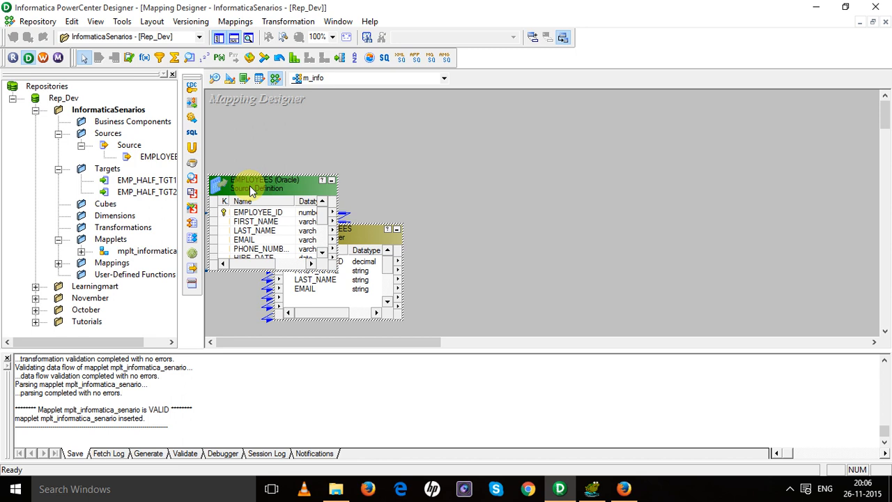
Inspect SQ_EMPLOYEES and enlarge the Source Qualifier to show all ports
double_click(366, 230)
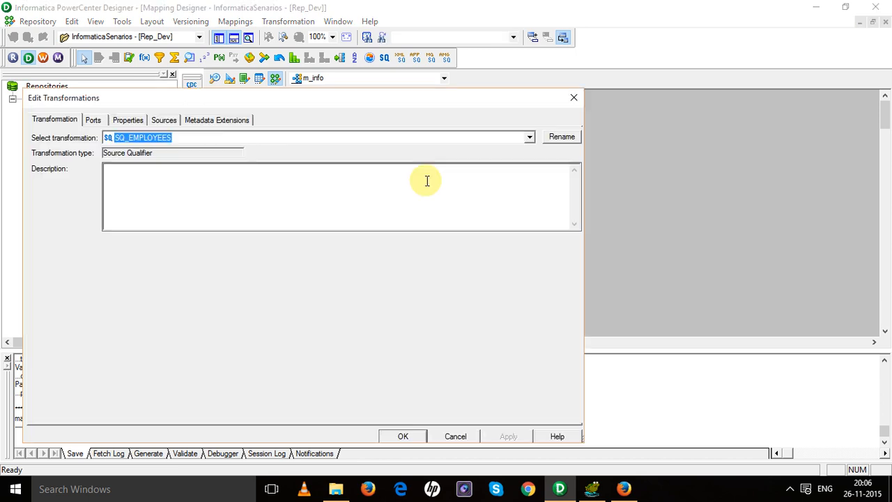
click(93, 119)
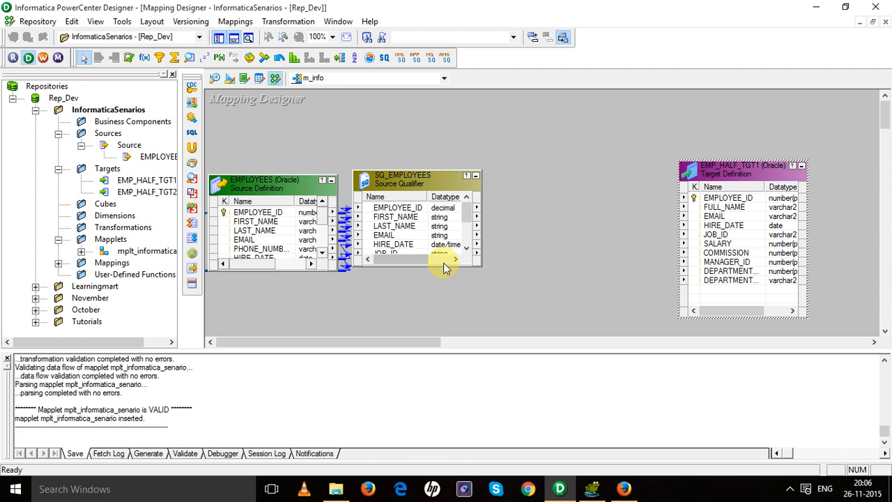
drag(446, 259, 447, 315)
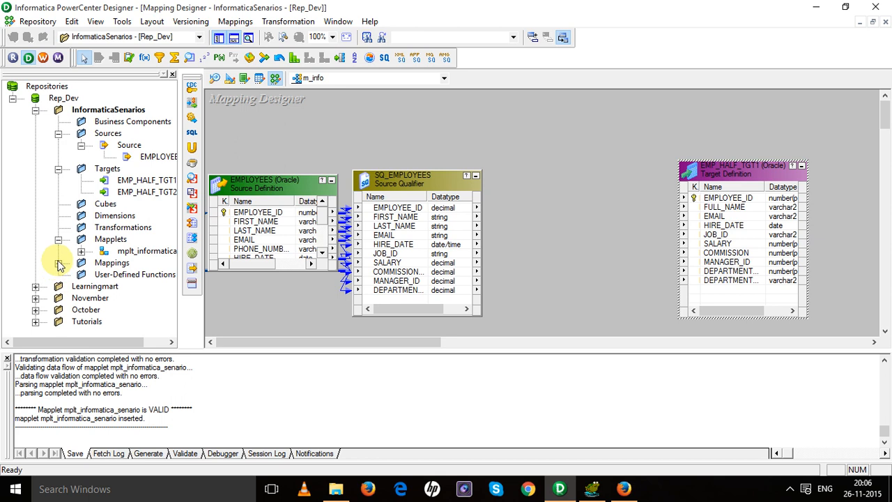
Expand and collapse the Mappings folder in the Navigator
click(60, 263)
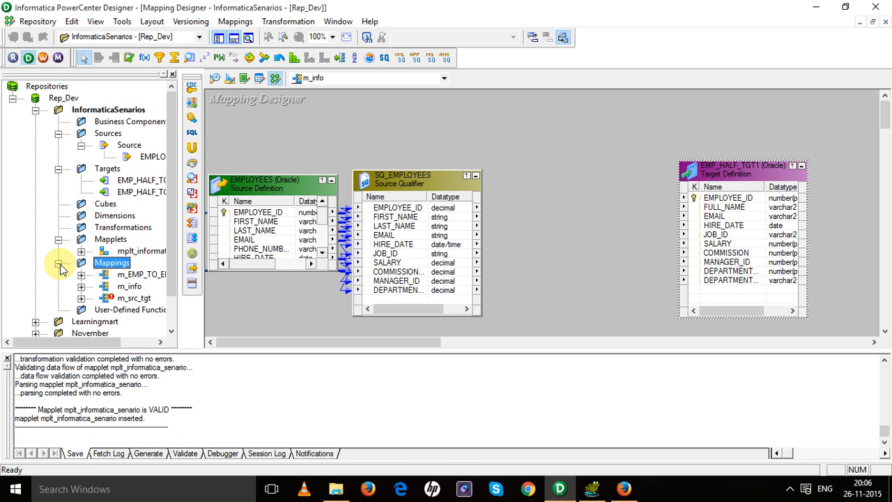
click(80, 262)
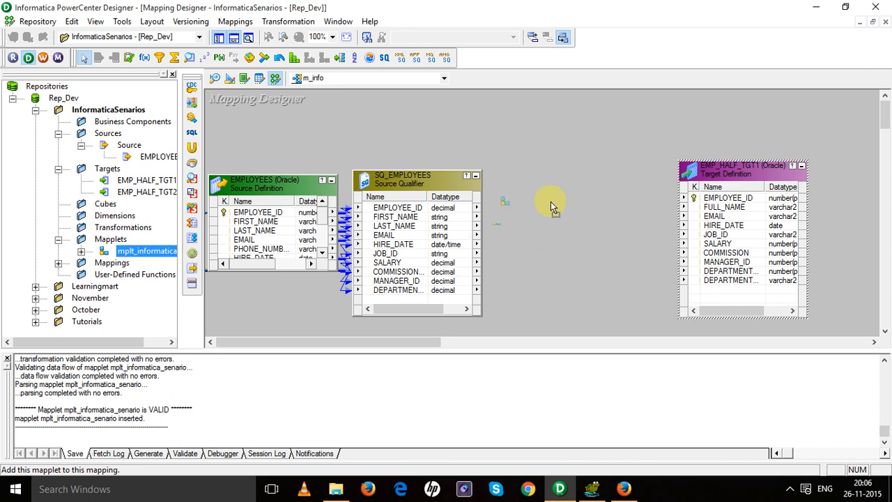
Link FIRST_NAME and LAST_NAME to the mapplet, o_FULL_NAME to FULL_NAME, other SQ_EMPLOYEES ports to EMP_HALF_TGT1
double_click(147, 251)
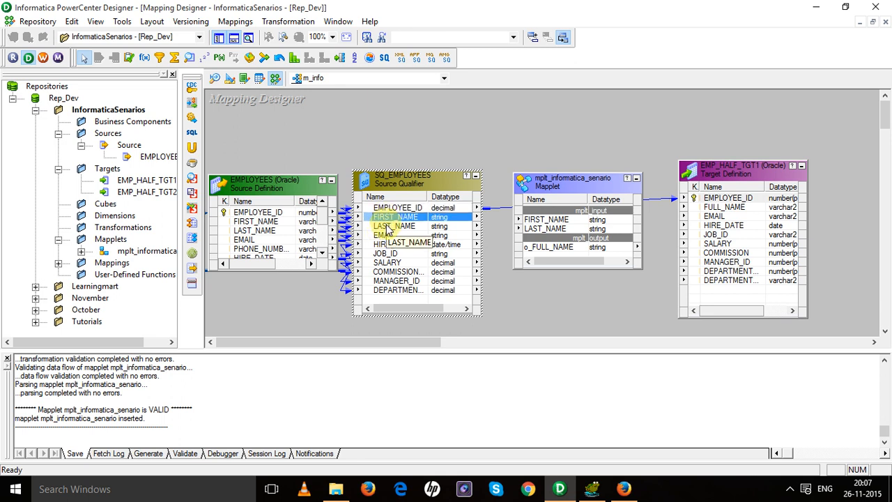
click(394, 225)
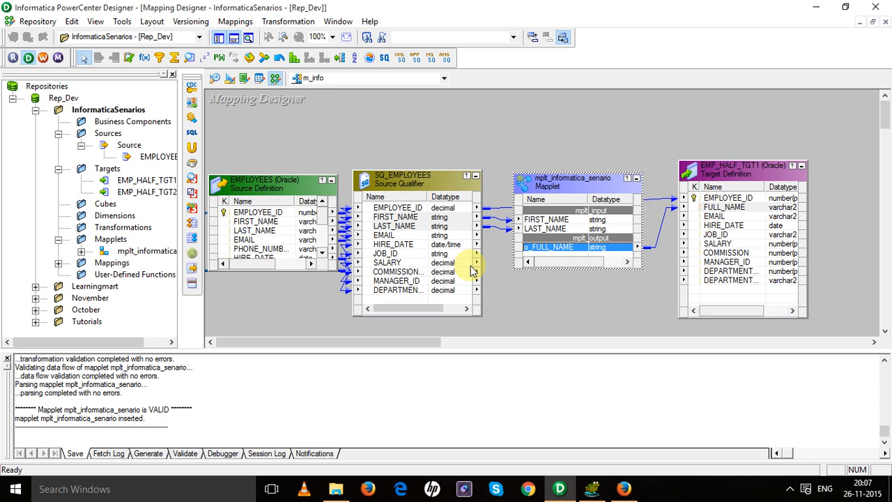
click(384, 235)
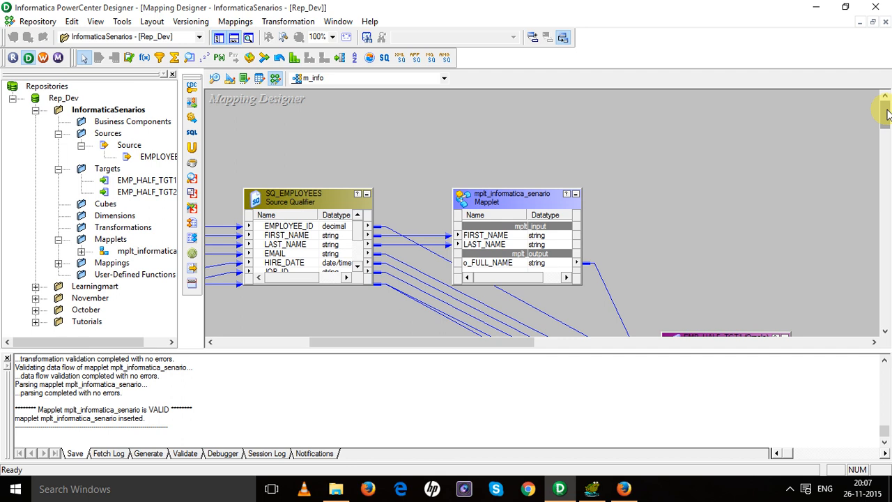
Scroll the m_info workspace to review the mapplet and target connections
scroll(down, 3)
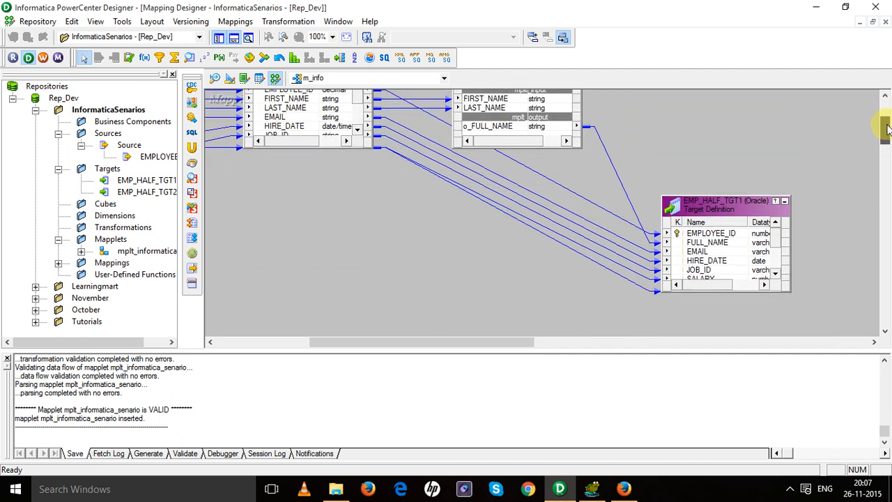
scroll(up, 3)
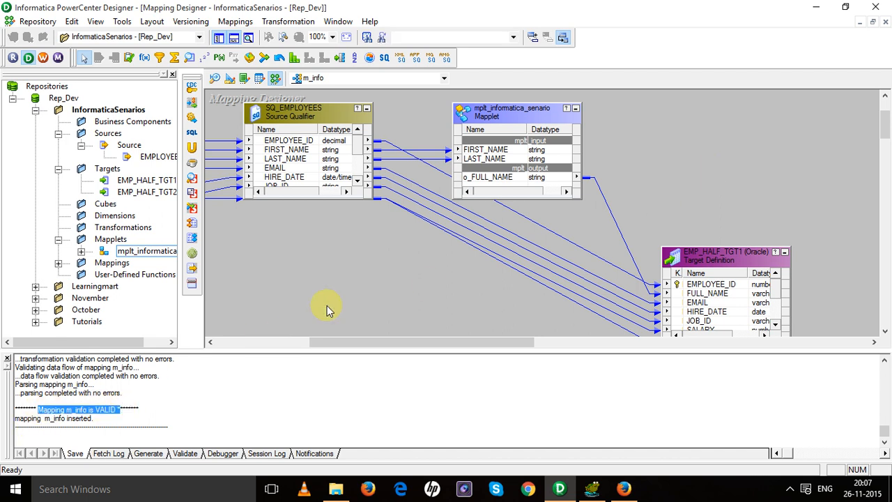
Generate workflow wf_m_info from m_info, using the hr connection for SQ_EMPLOYEES
right_click(328, 307)
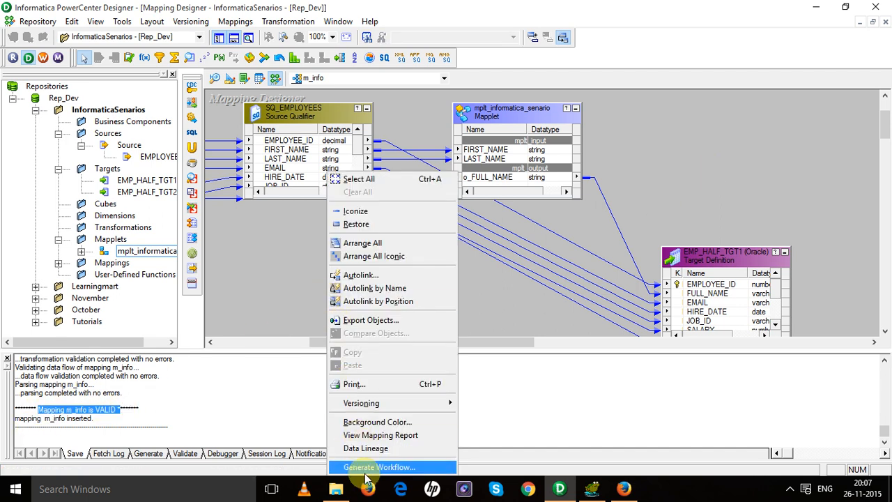
click(380, 467)
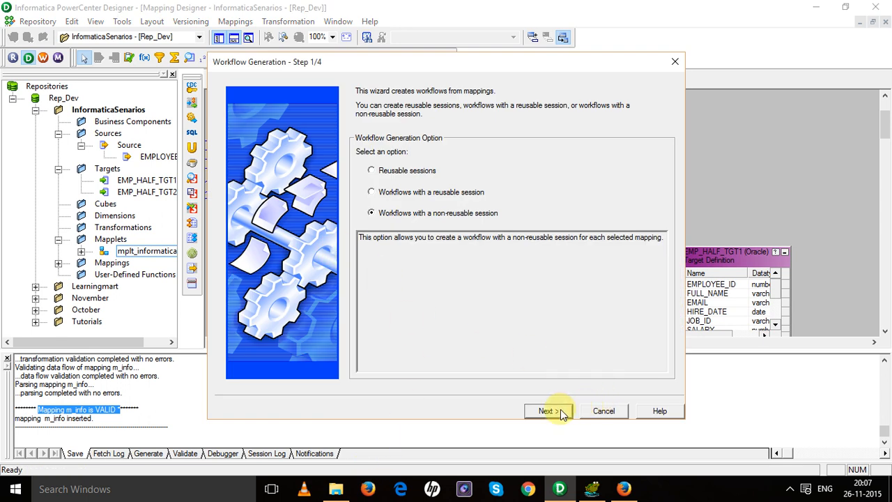
click(548, 410)
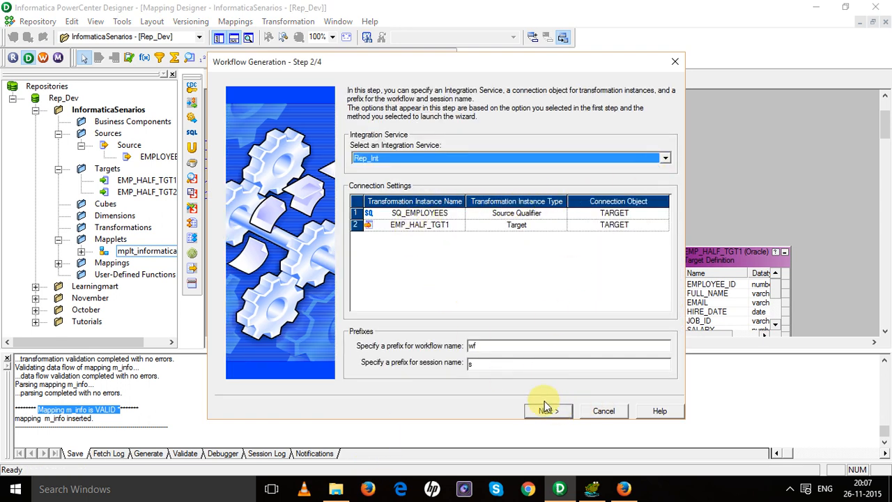
click(664, 212)
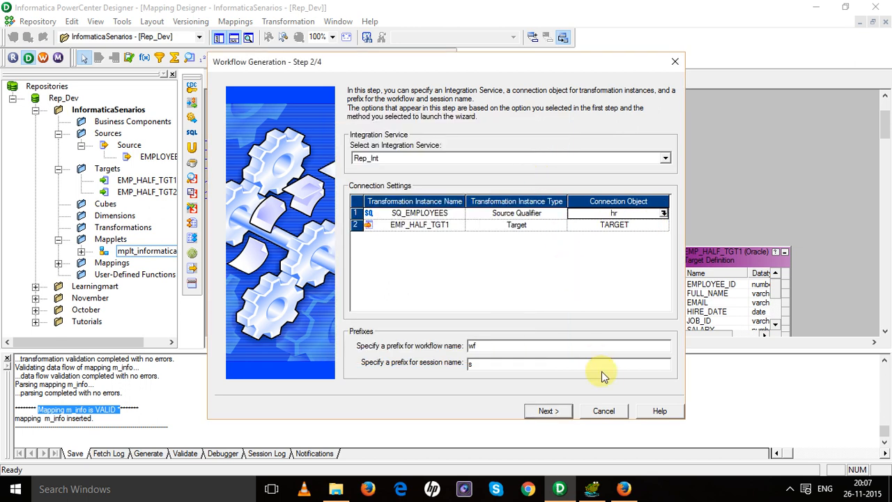
click(548, 411)
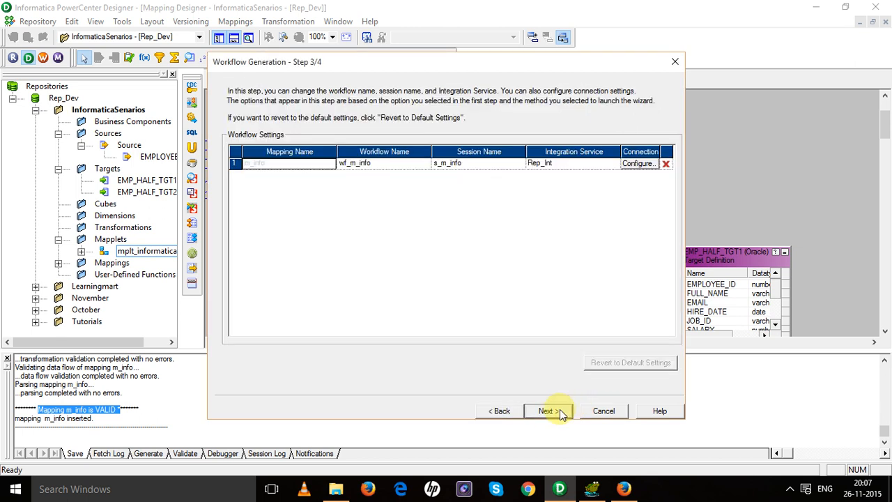
click(548, 410)
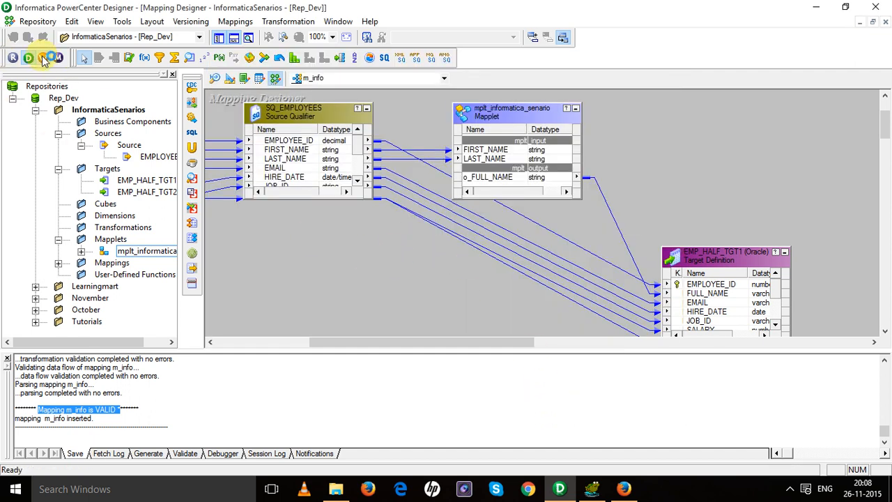
In Workflow Manager, open wf_m_info and edit its s_m_info session task
click(55, 57)
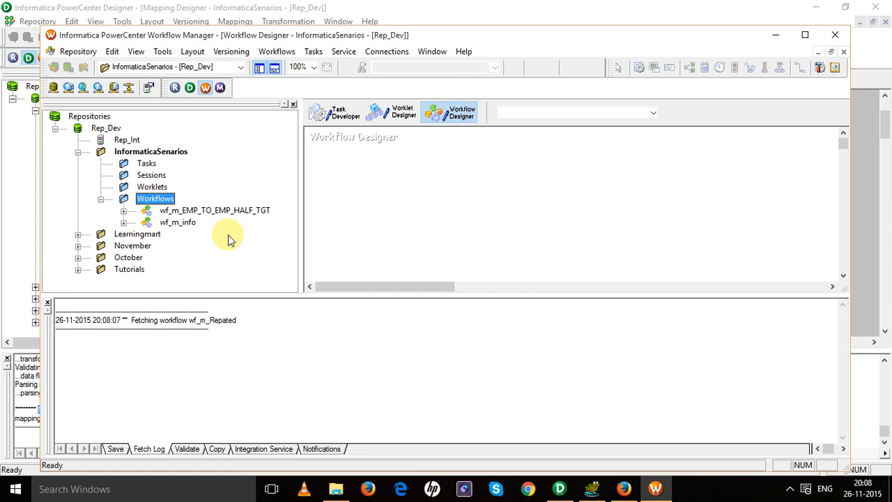
double_click(178, 221)
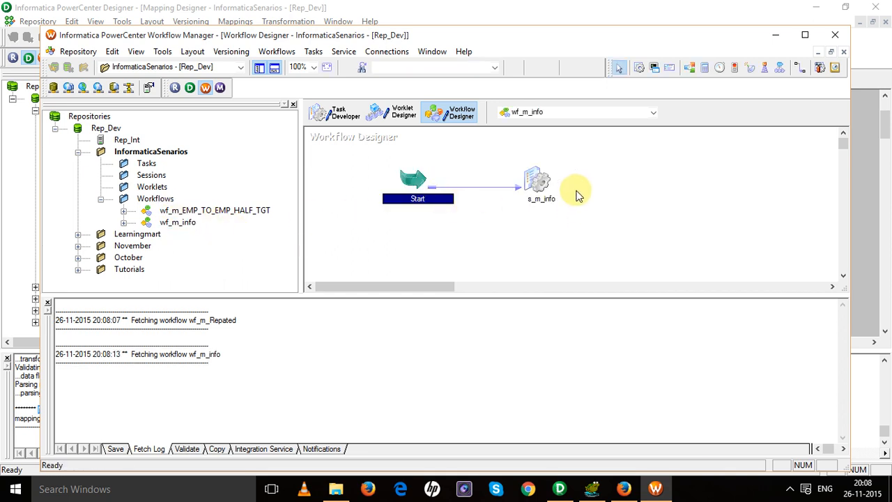
double_click(541, 181)
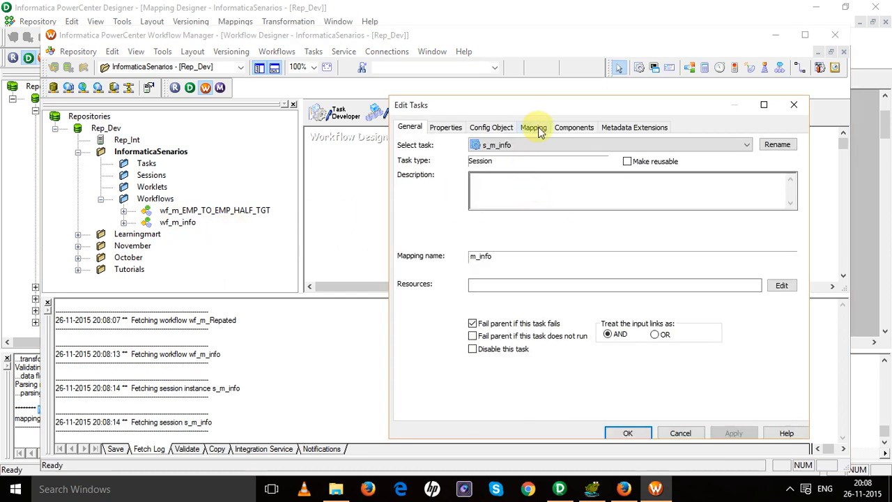
Set the EMP_HALF_TGT1 target load type to Normal in the s_m_info session and confirm
click(534, 127)
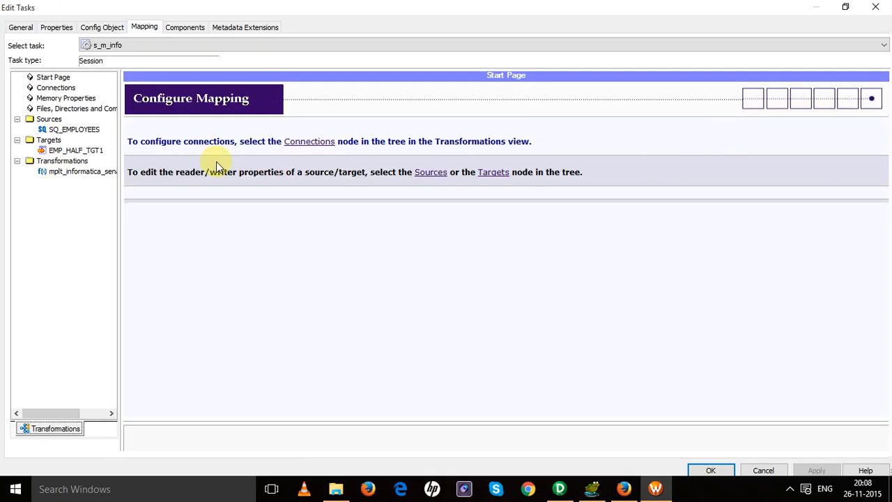
click(74, 129)
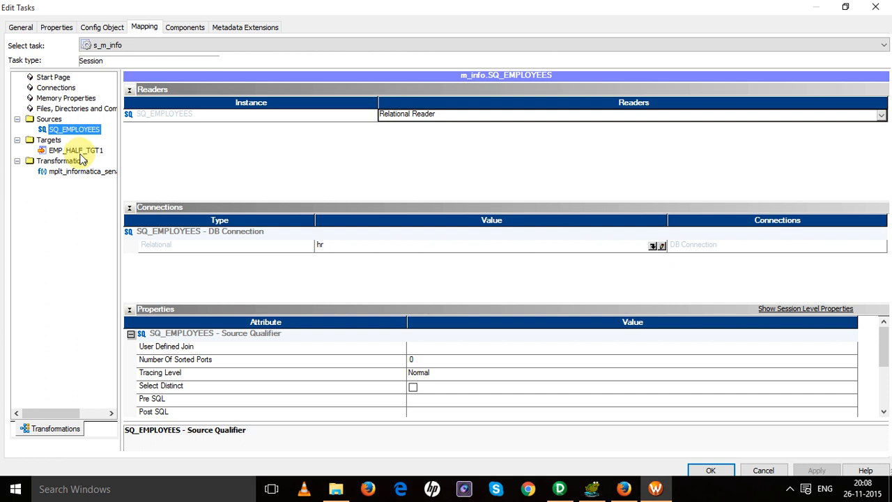
click(76, 150)
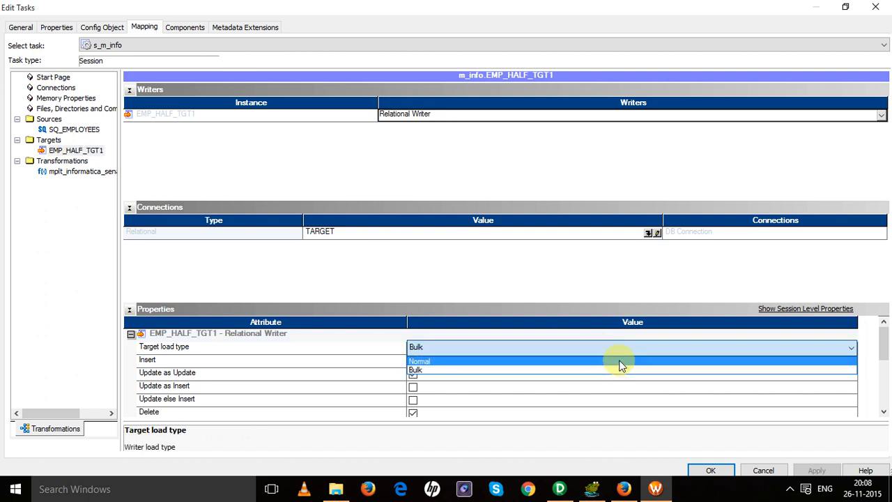
click(419, 361)
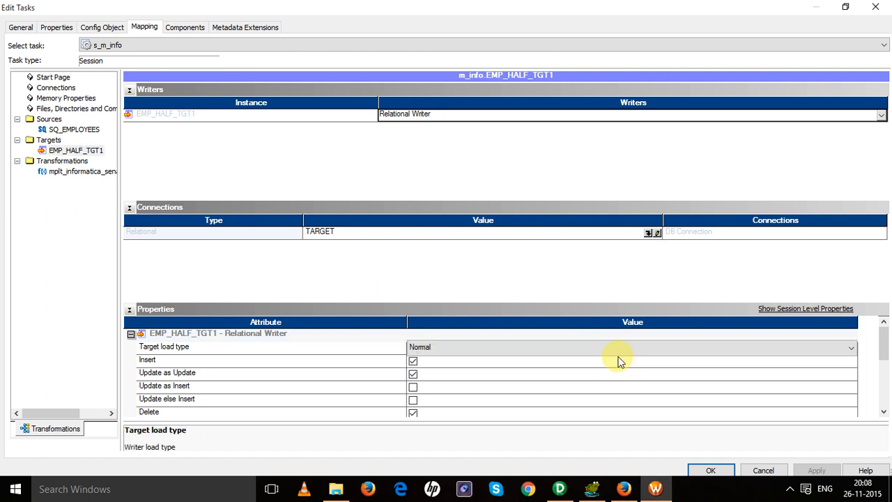
scroll(down, 3)
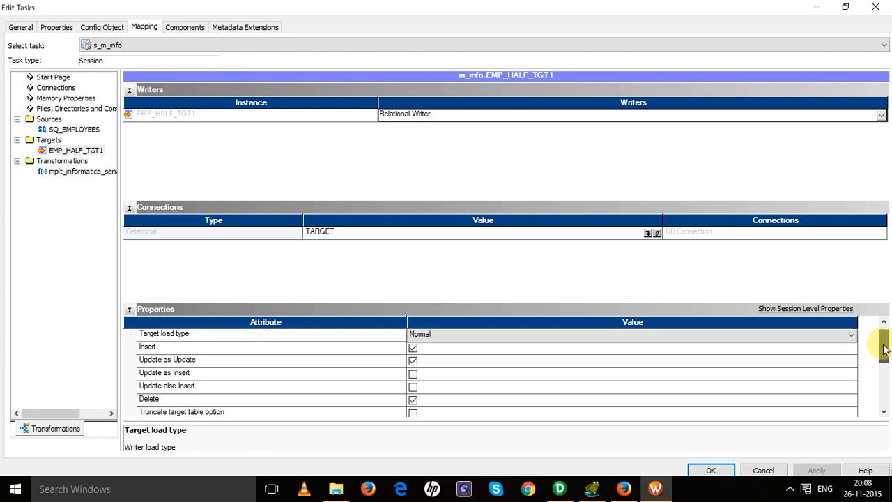
scroll(down, 3)
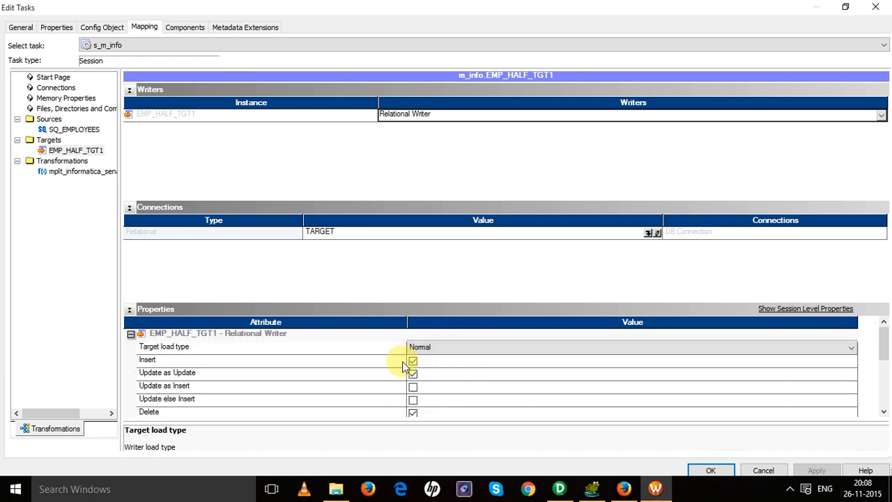
scroll(down, 3)
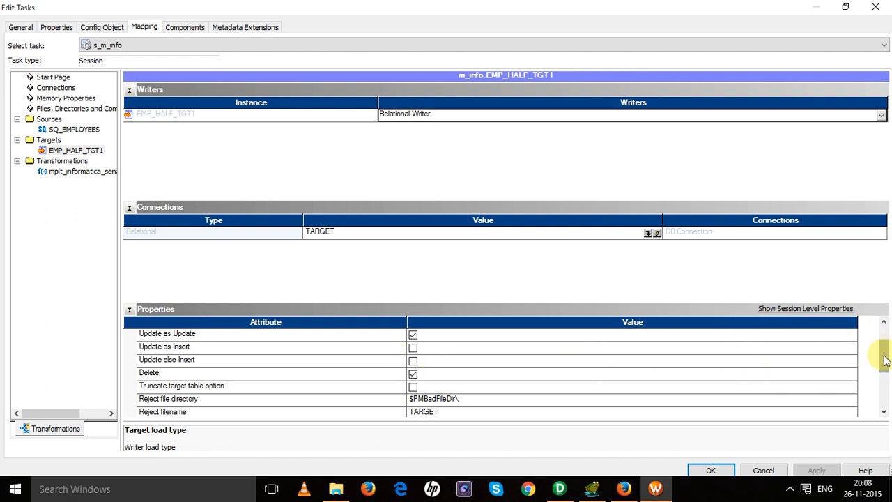
scroll(up, 3)
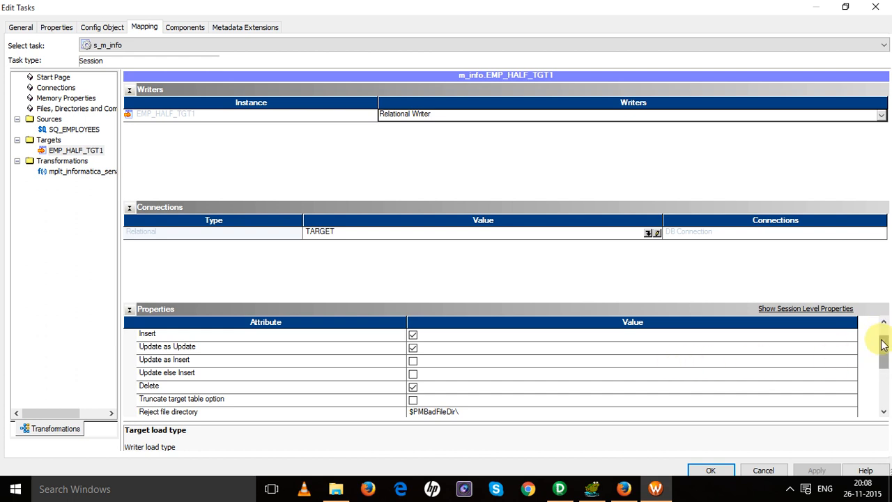
scroll(up, 3)
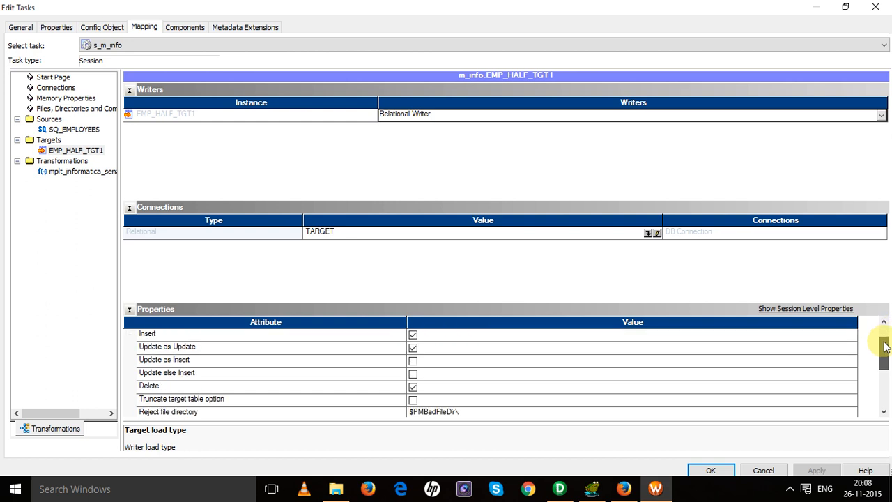
click(413, 400)
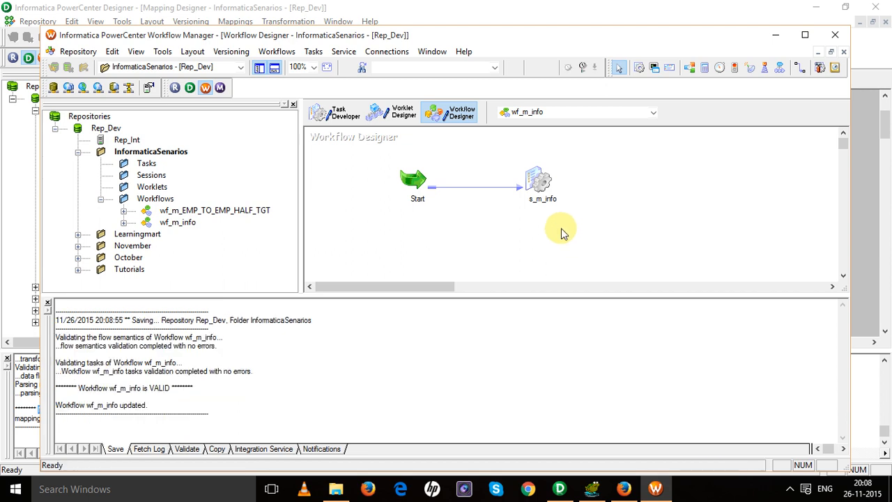
Run wf_m_info using Start Workflow From Task on the s_m_info session
right_click(543, 183)
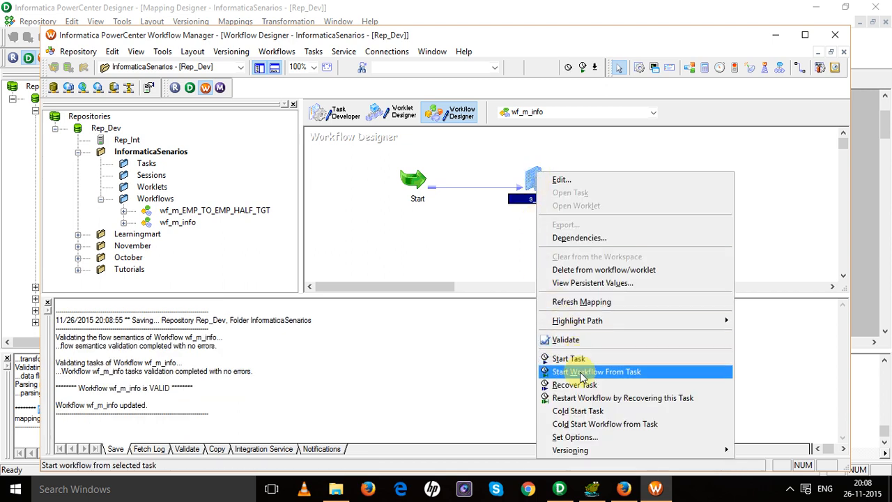
click(596, 371)
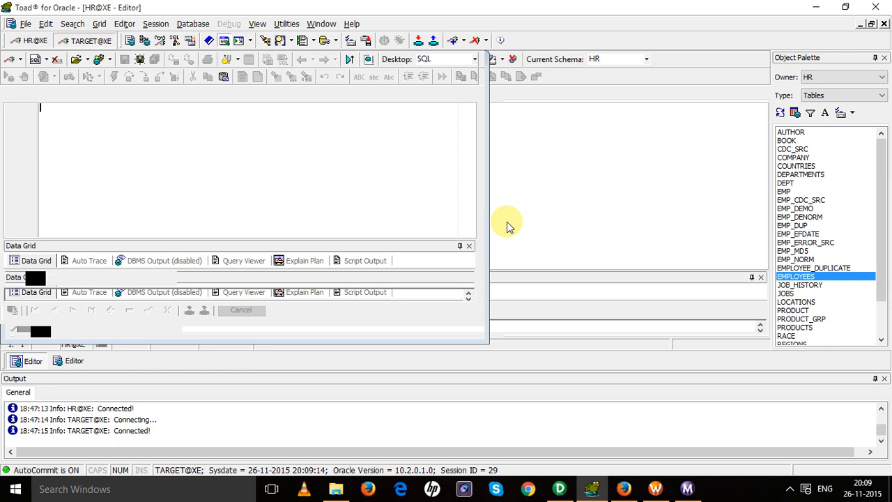
In the TARGET session, view EMP_HALF_TGT1 data to check the concatenated FULL_NAME values
click(85, 40)
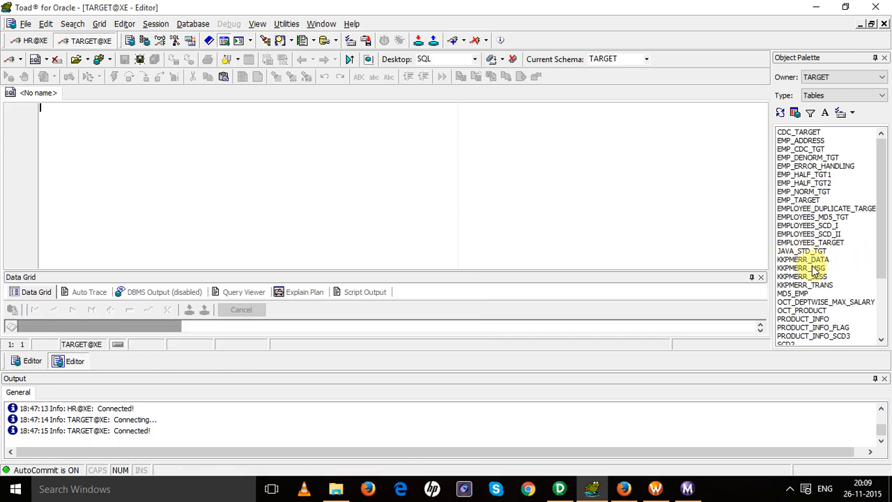
click(804, 174)
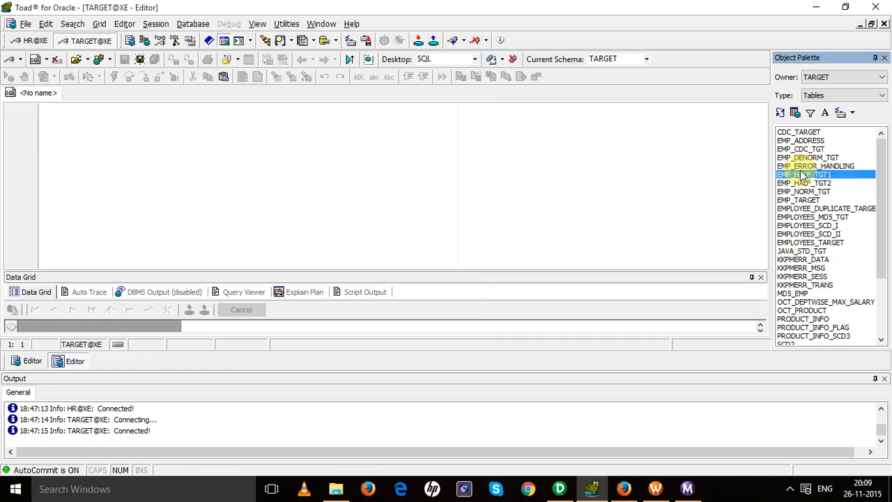
double_click(805, 174)
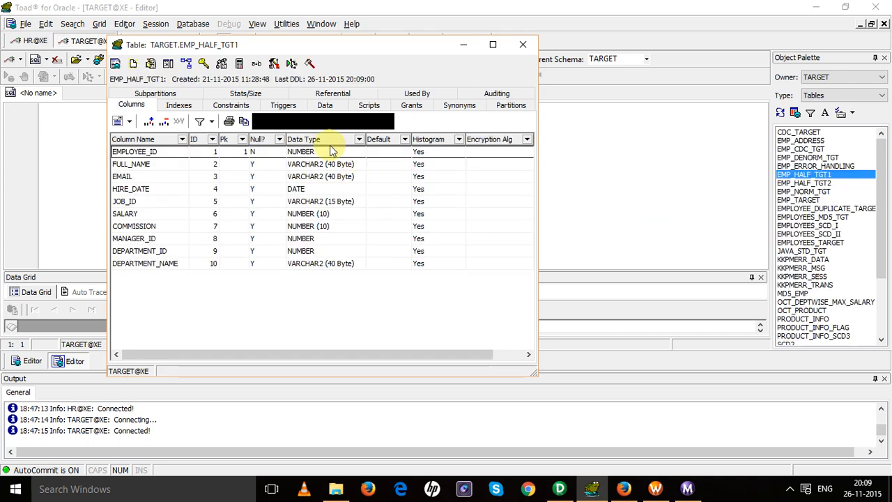
click(324, 105)
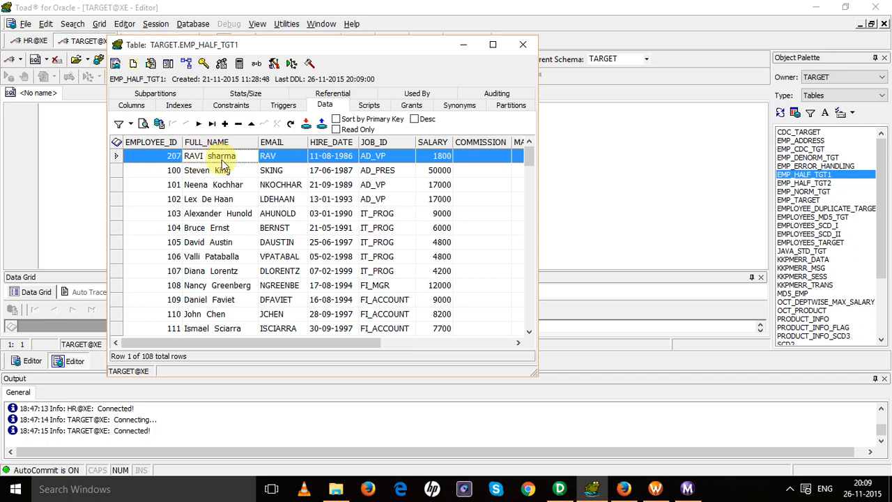
double_click(193, 156)
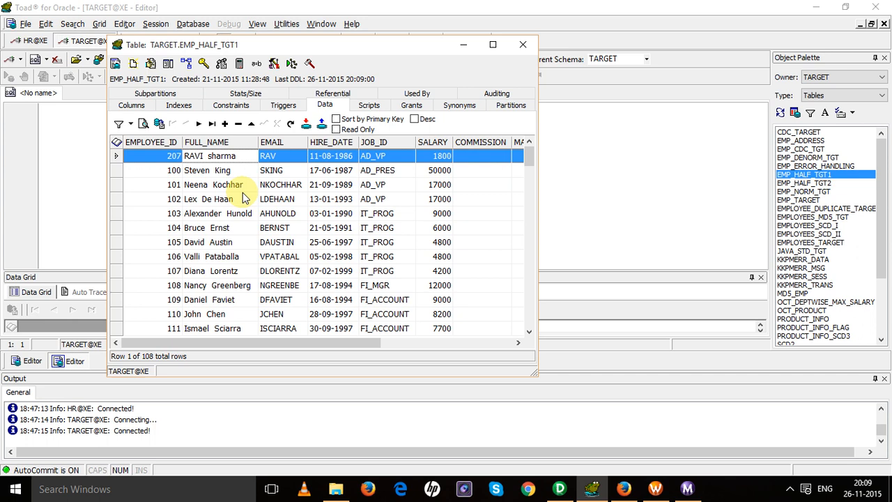
click(522, 44)
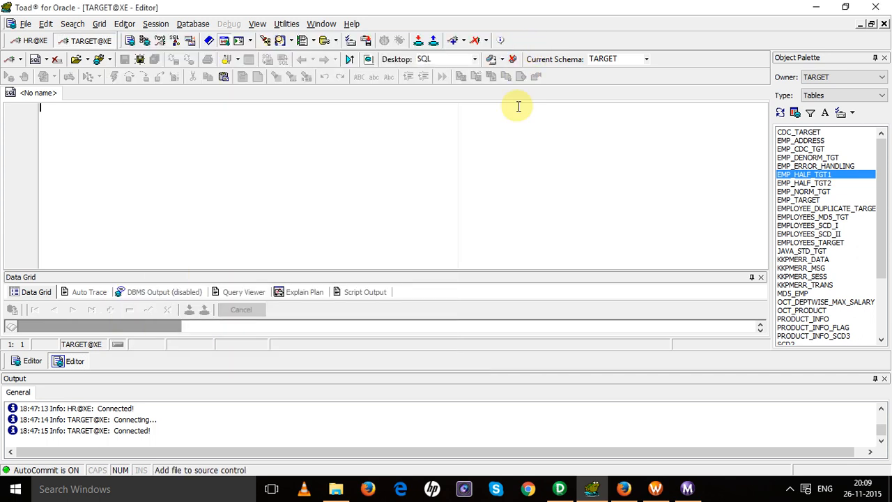
mouse_move(690, 488)
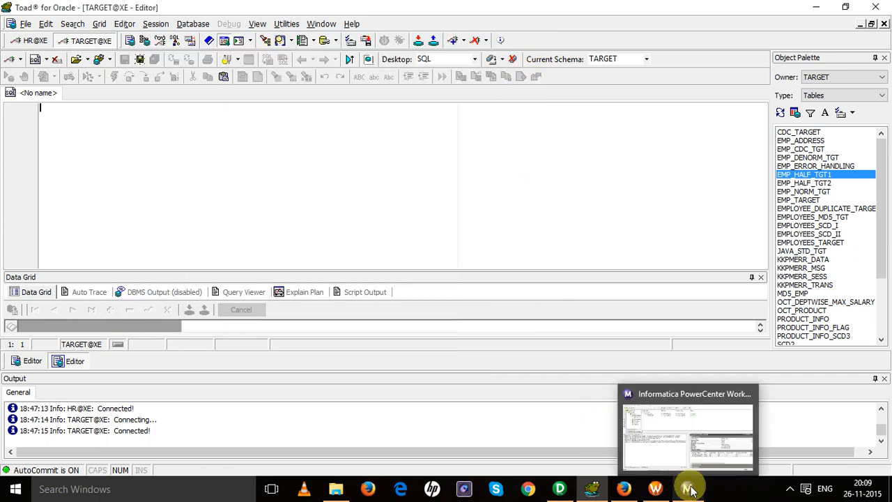